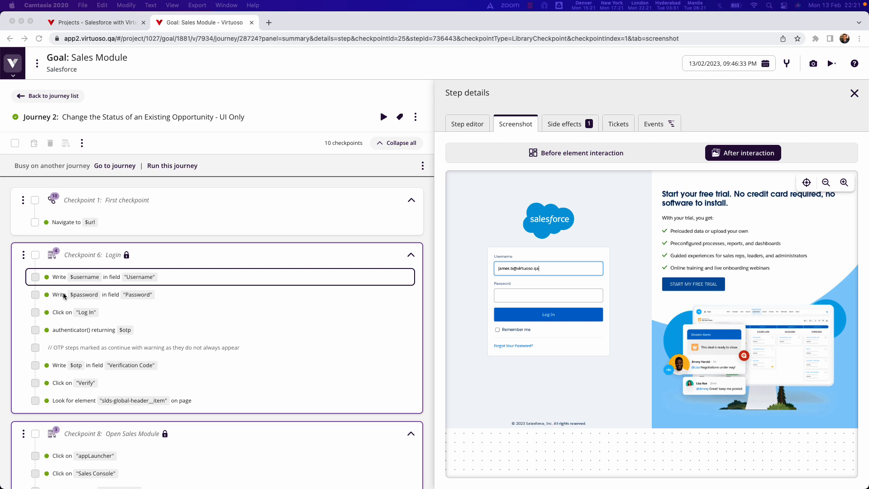
{"action": "mouse_move", "coordinate": [187, 322]}
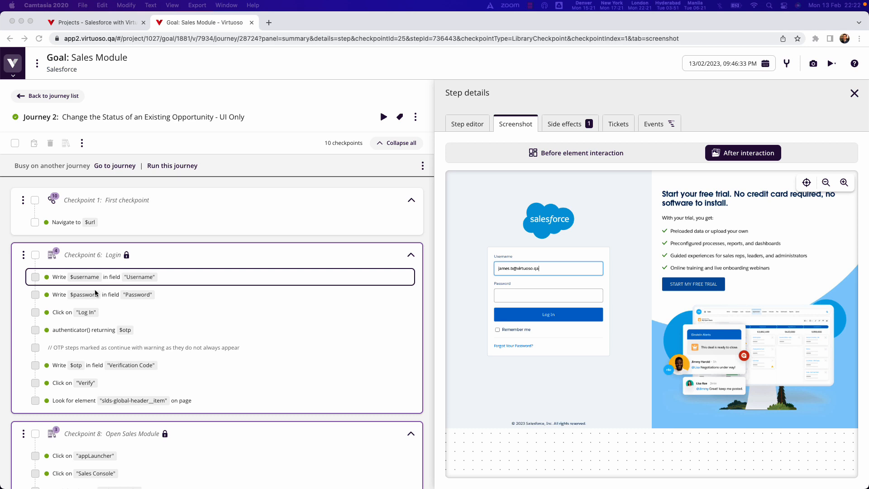
Scroll Journey 2's checkpoints, view the search step's screenshot, then return to the journey list
{"action": "scroll", "scroll_direction": "down", "scroll_amount": 3}
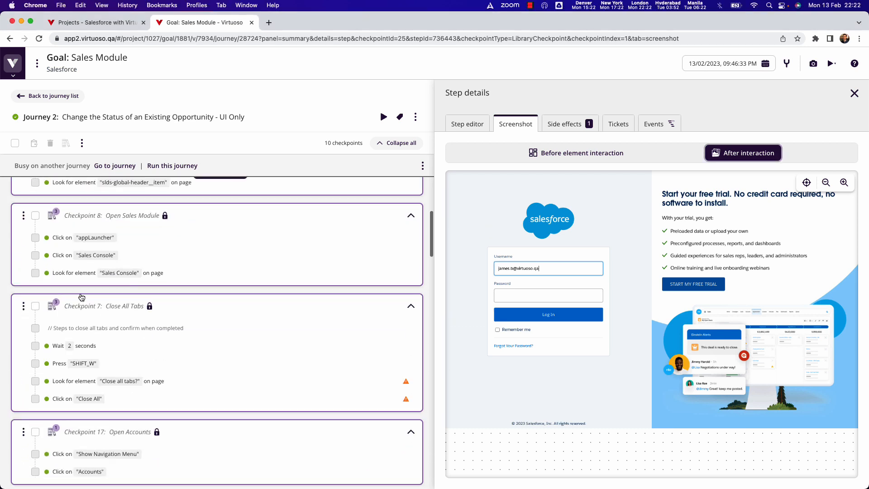
{"action": "scroll", "scroll_direction": "down", "scroll_amount": 3}
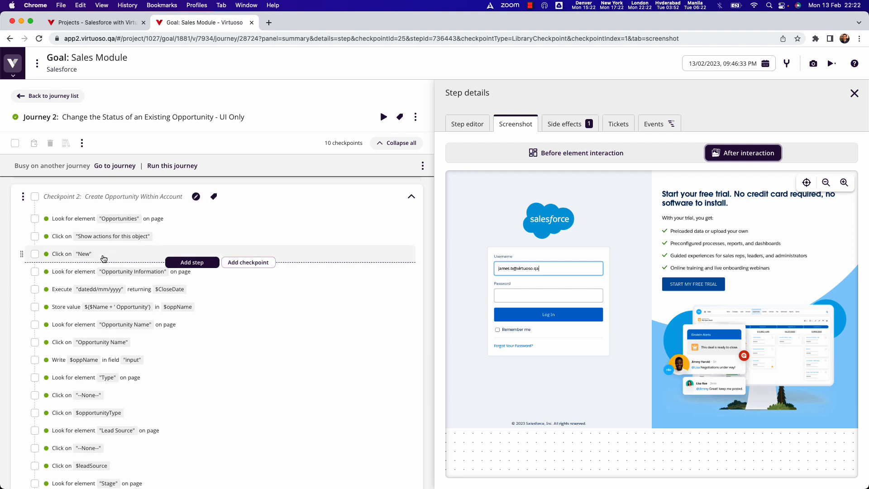
{"action": "scroll", "scroll_direction": "down", "scroll_amount": 3}
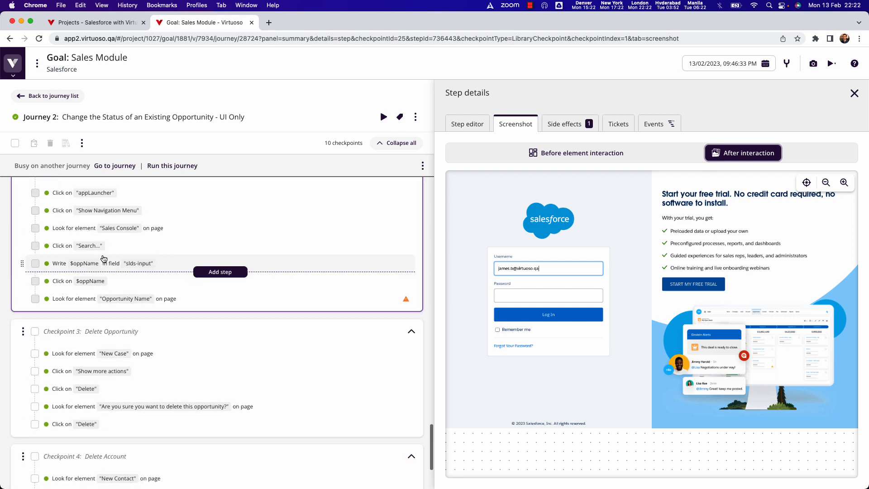
{"action": "scroll", "scroll_direction": "up", "scroll_amount": 3}
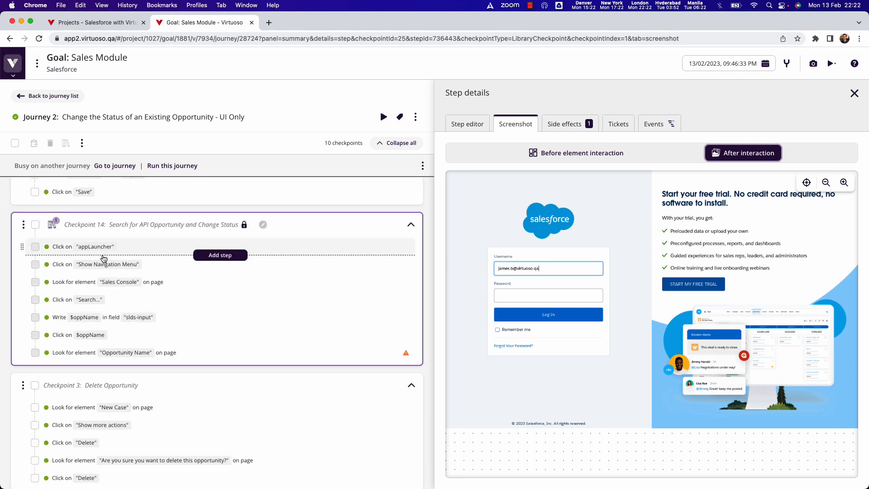
{"action": "mouse_move", "coordinate": [83, 253]}
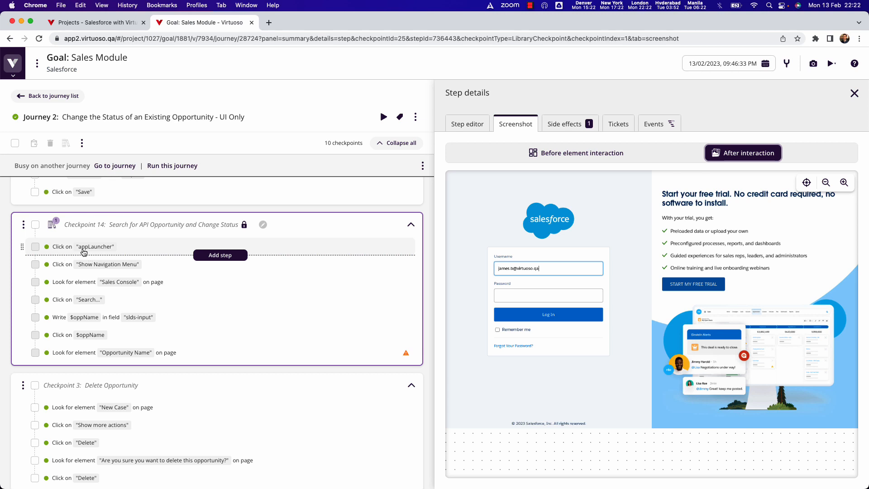
{"action": "mouse_move", "coordinate": [124, 275]}
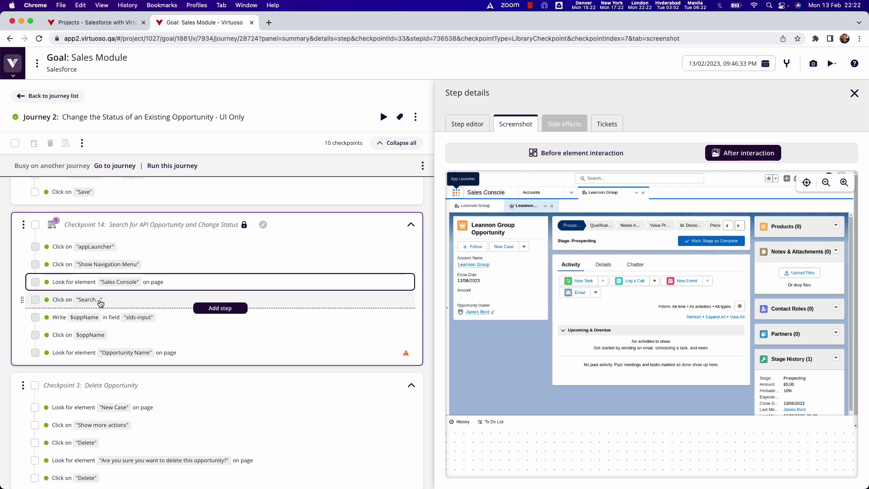
{"action": "left_click", "coordinate": [86, 300]}
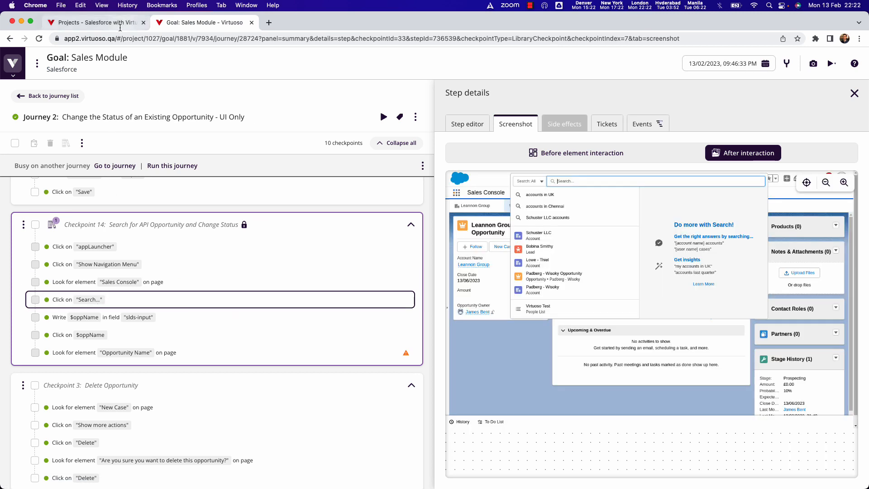
{"action": "left_click", "coordinate": [53, 96]}
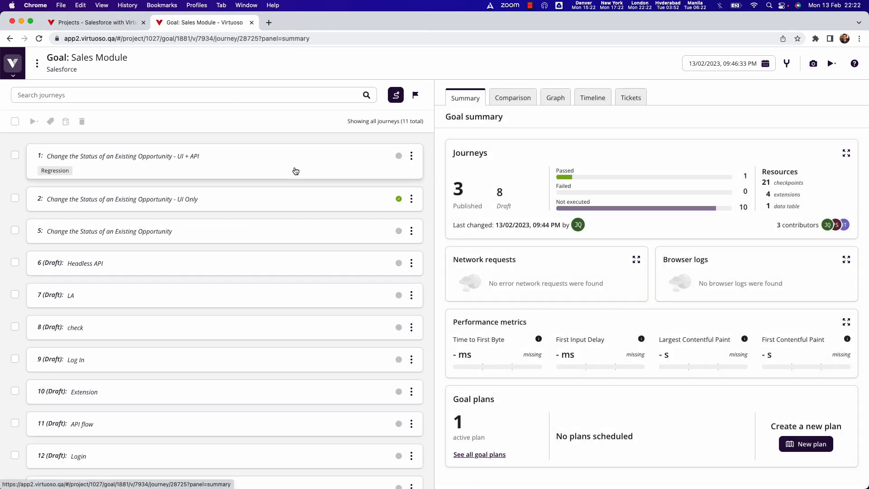
Run journey 1 (UI + API) with the live Salesforce preview panel shown, scrolling its steps
{"action": "left_click", "coordinate": [123, 156]}
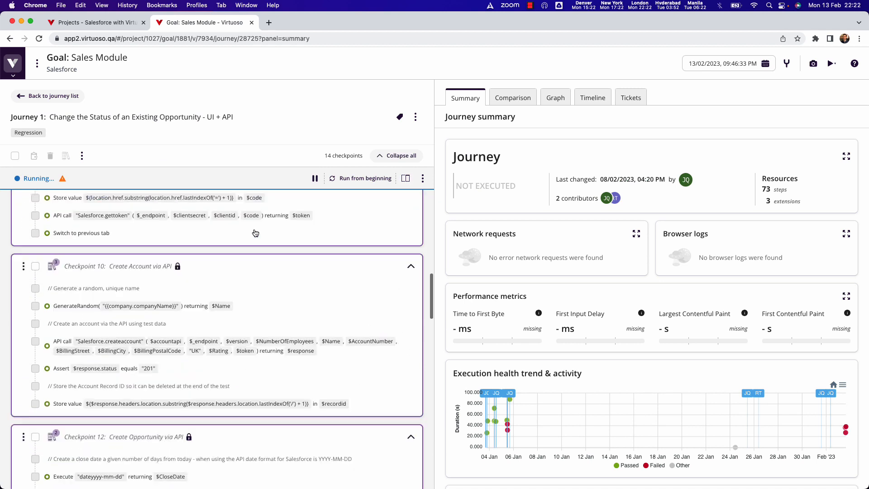
{"action": "scroll", "scroll_direction": "up", "scroll_amount": 3}
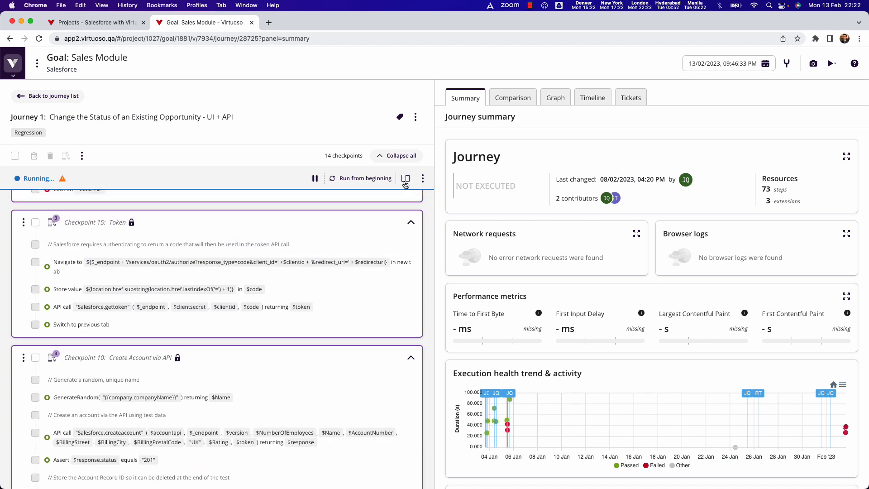
{"action": "left_click", "coordinate": [405, 178]}
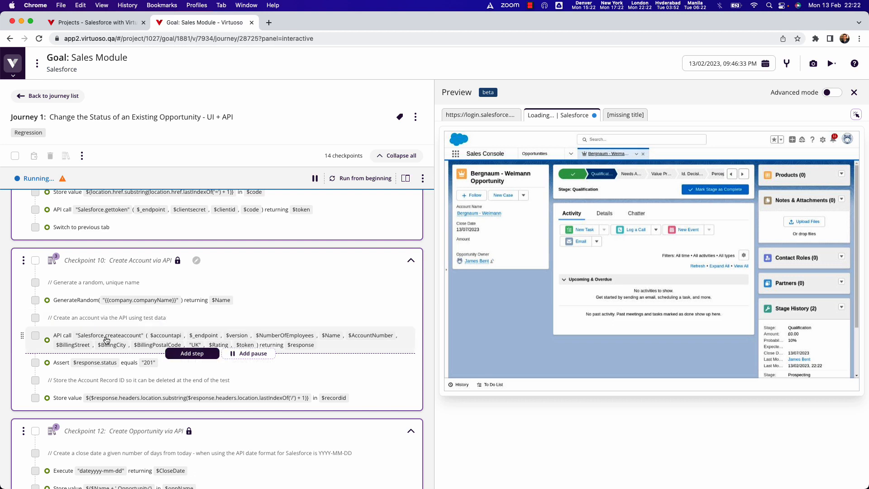
{"action": "scroll", "scroll_direction": "down", "scroll_amount": 3}
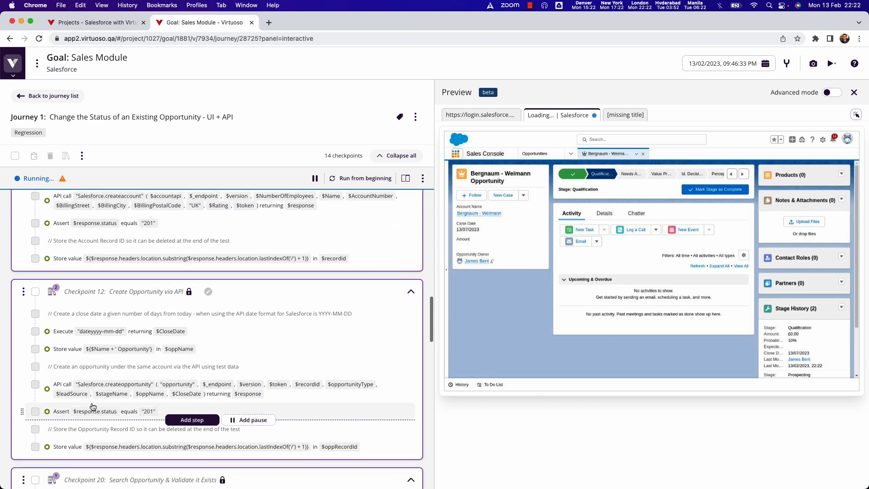
{"action": "scroll", "scroll_direction": "down", "scroll_amount": 3}
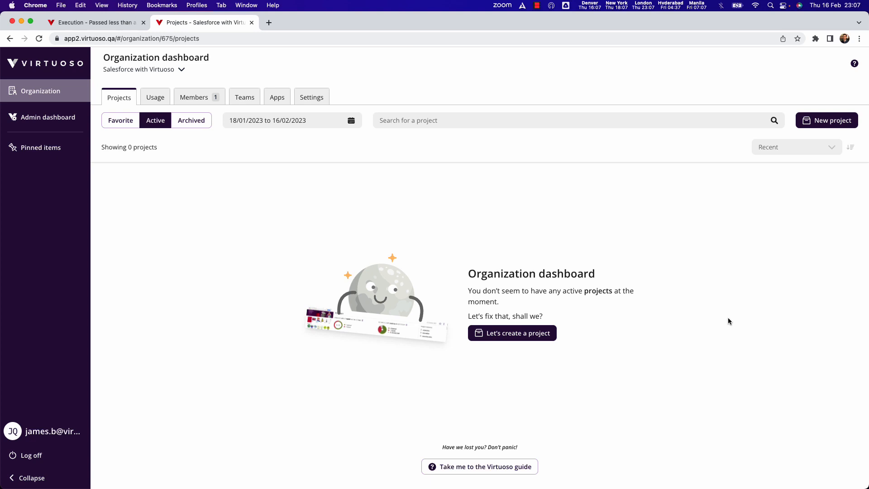
{"action": "mouse_move", "coordinate": [338, 197]}
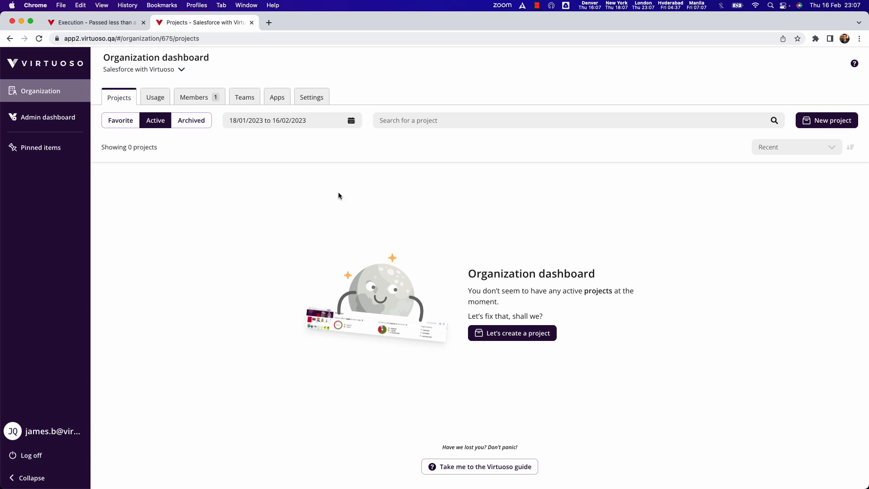
{"action": "mouse_move", "coordinate": [368, 248]}
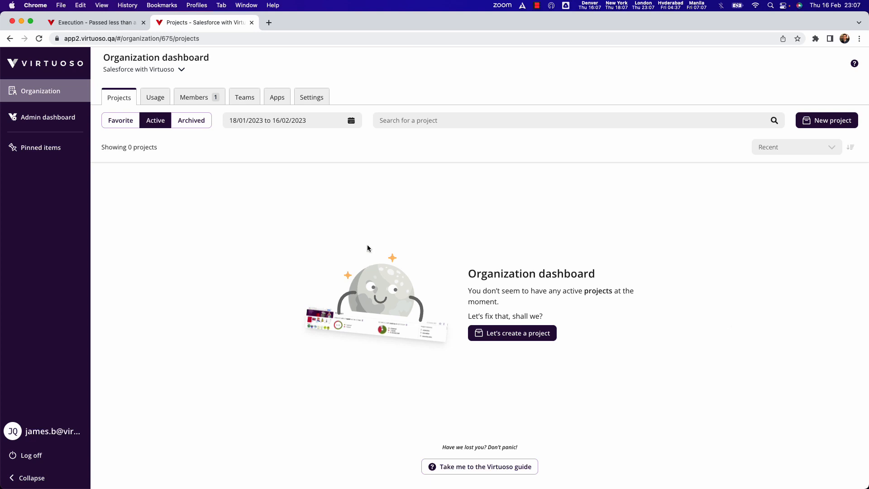
Create a project named 'Salesforce Test with Virtuoso'
{"action": "left_click", "coordinate": [511, 332]}
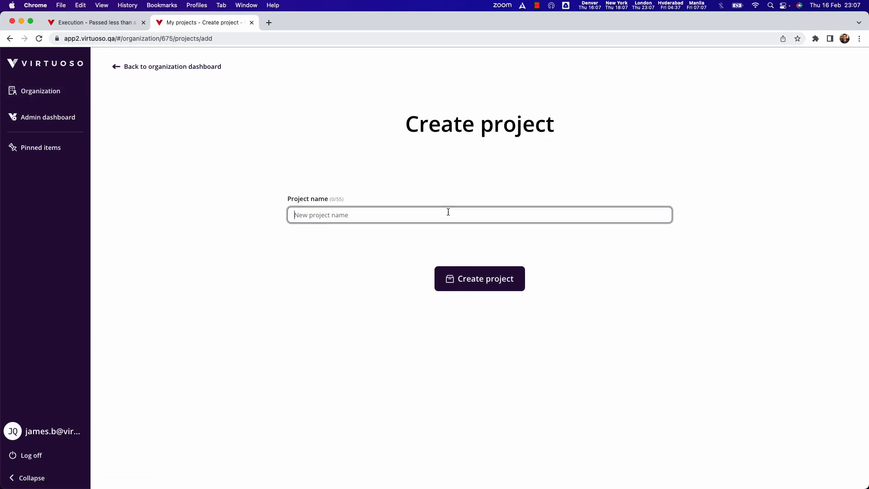
{"action": "type", "text": "Salesforce Test with V"}
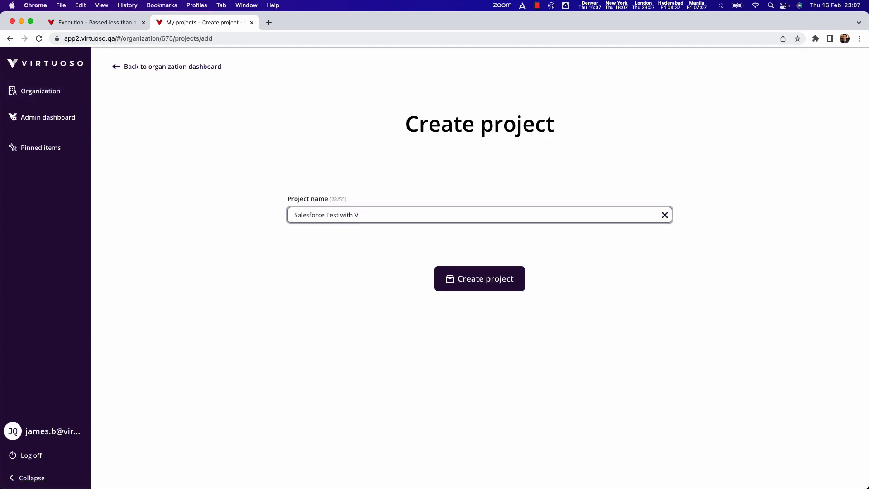
{"action": "type", "text": "irtuoso"}
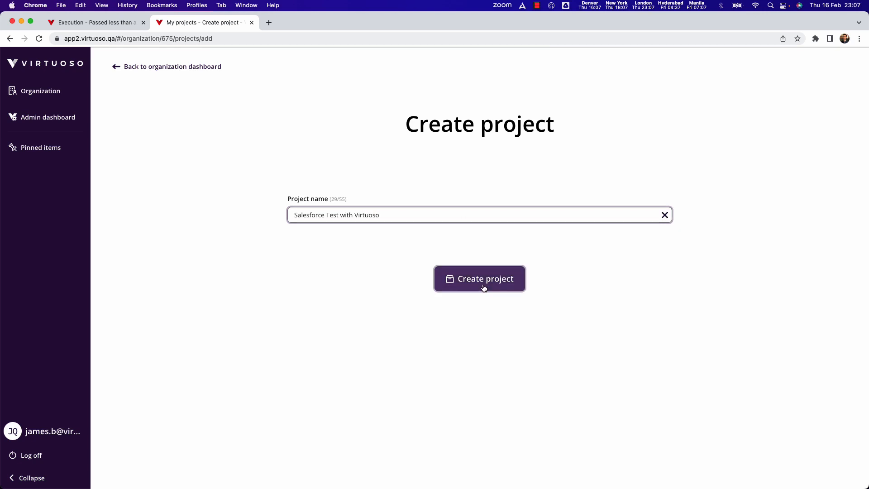
{"action": "left_click", "coordinate": [479, 278]}
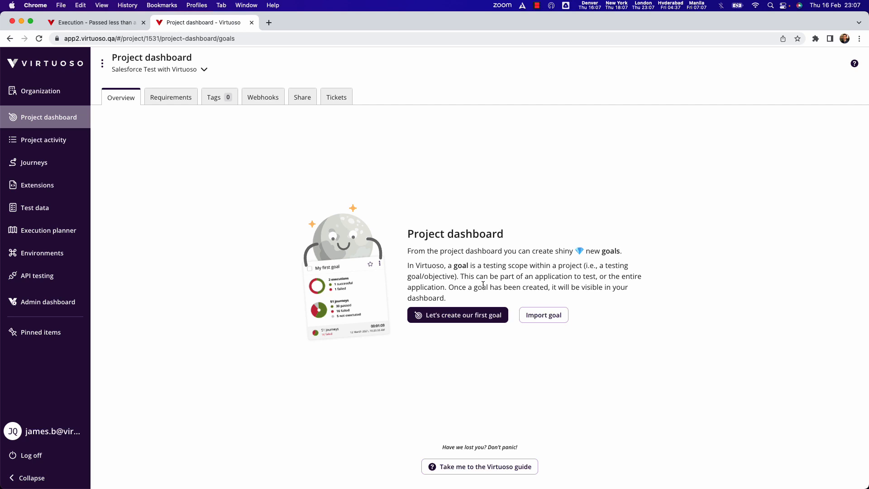
{"action": "mouse_move", "coordinate": [545, 394]}
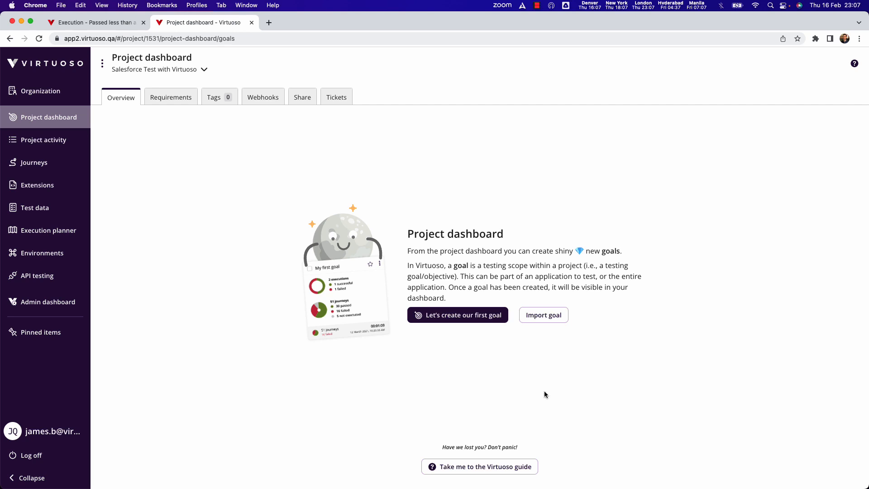
{"action": "mouse_move", "coordinate": [42, 253]}
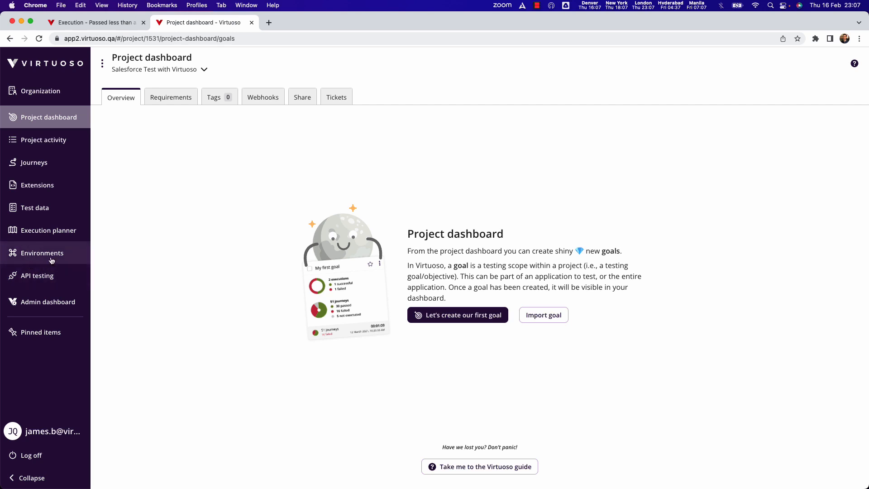
{"action": "mouse_move", "coordinate": [41, 253]}
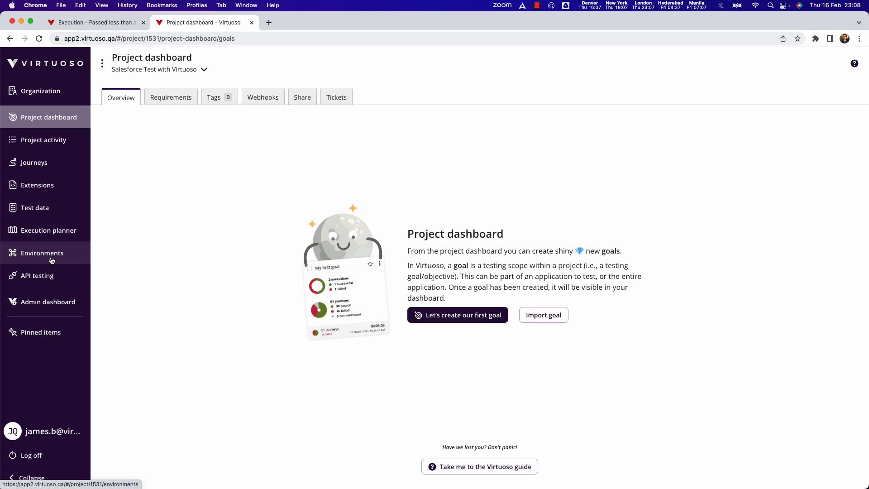
{"action": "mouse_move", "coordinate": [501, 336]}
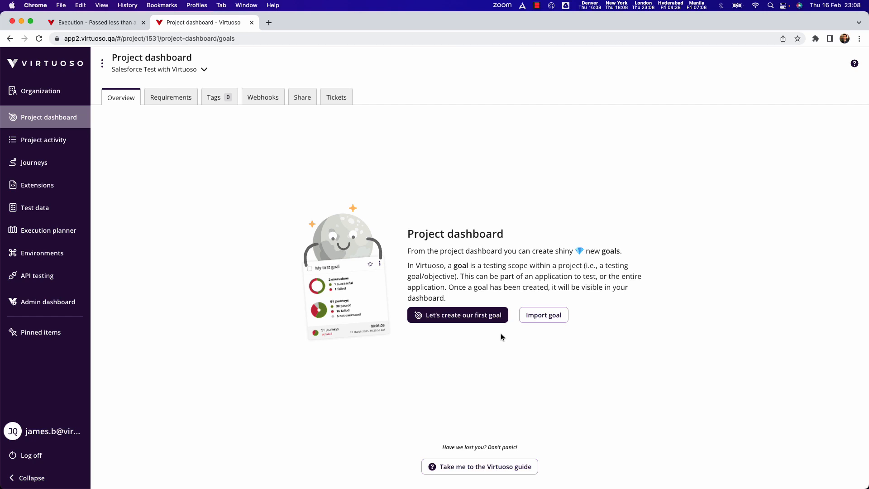
{"action": "mouse_move", "coordinate": [37, 275]}
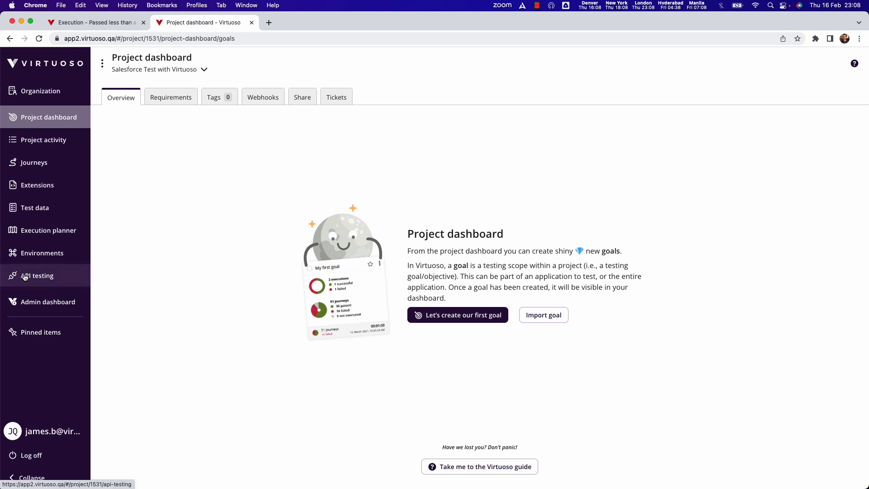
{"action": "mouse_move", "coordinate": [144, 298]}
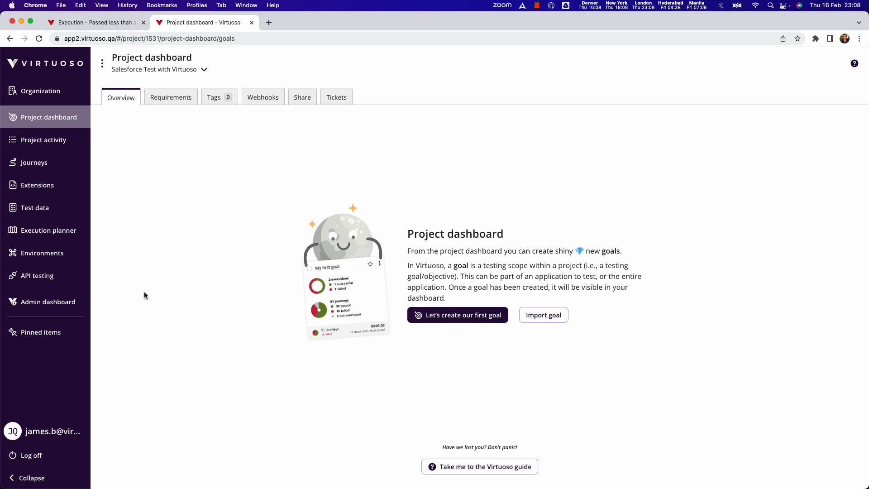
{"action": "mouse_move", "coordinate": [222, 346]}
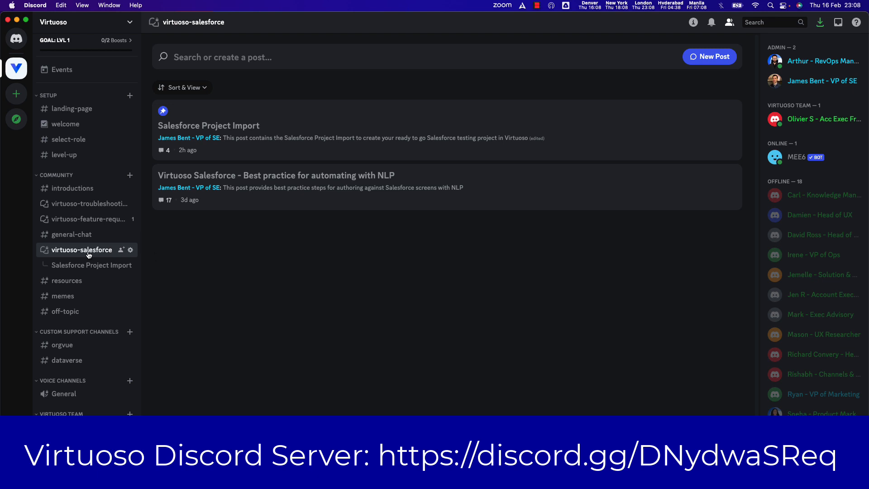
{"action": "mouse_move", "coordinate": [227, 135]}
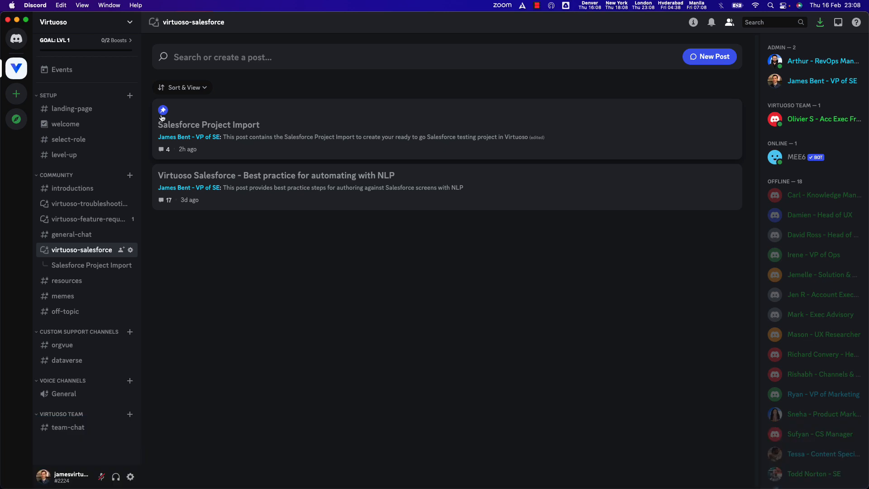
{"action": "left_click", "coordinate": [208, 124]}
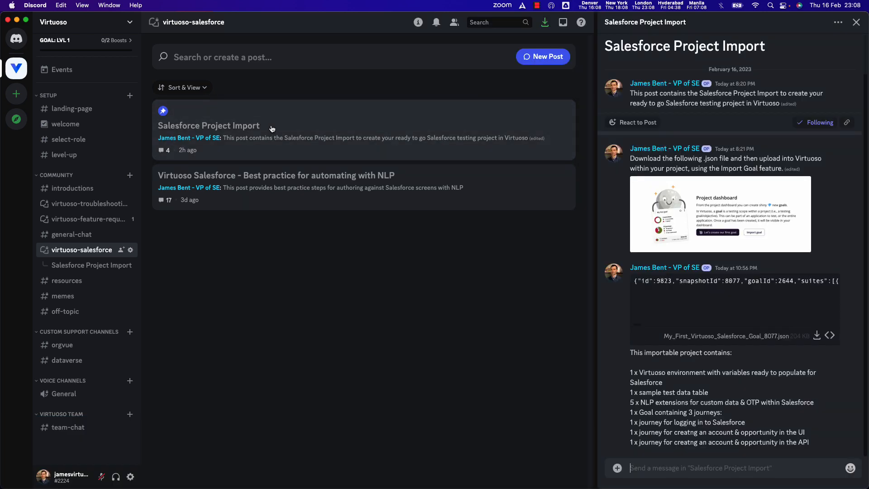
{"action": "mouse_move", "coordinate": [670, 347]}
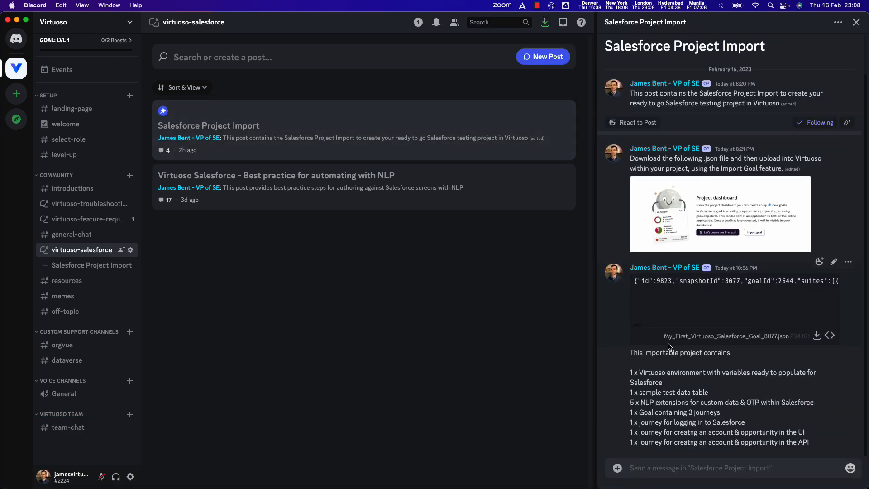
{"action": "mouse_move", "coordinate": [816, 334]}
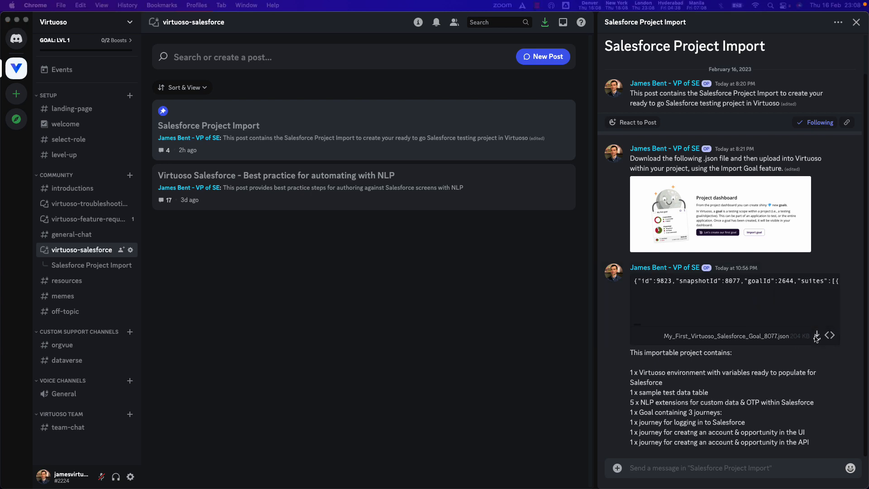
{"action": "mouse_move", "coordinate": [778, 297]}
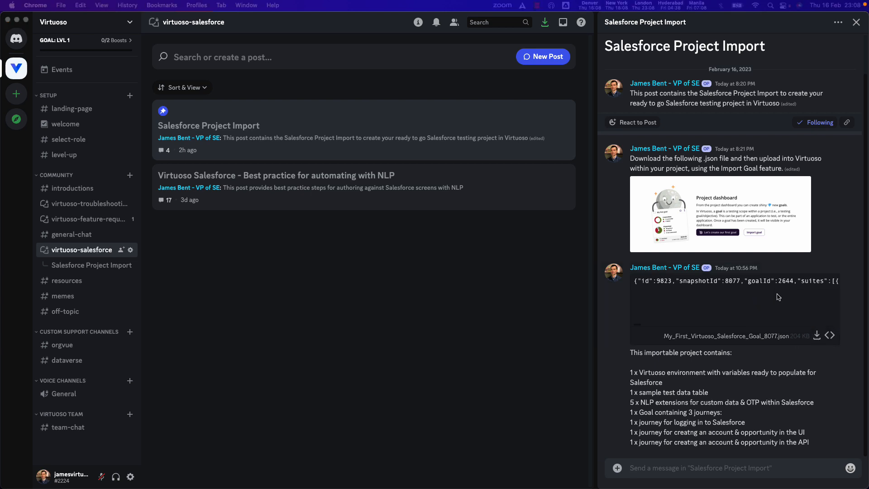
{"action": "mouse_move", "coordinate": [722, 319]}
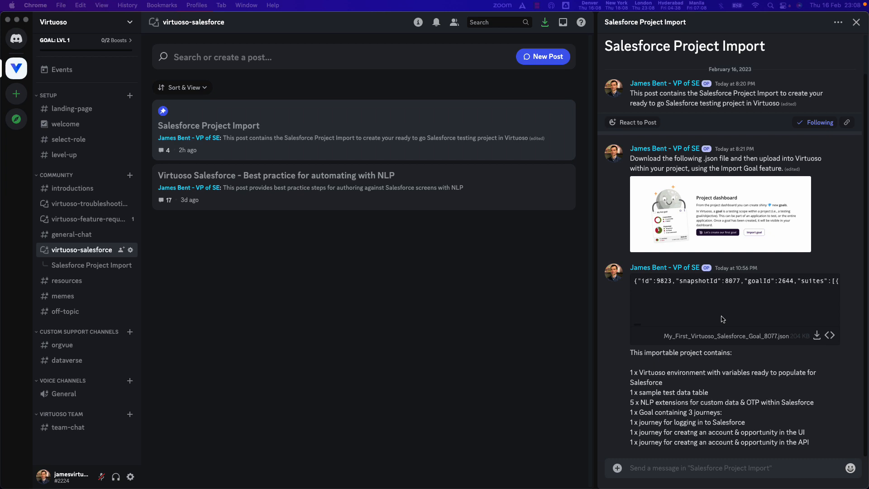
{"action": "mouse_move", "coordinate": [686, 382]}
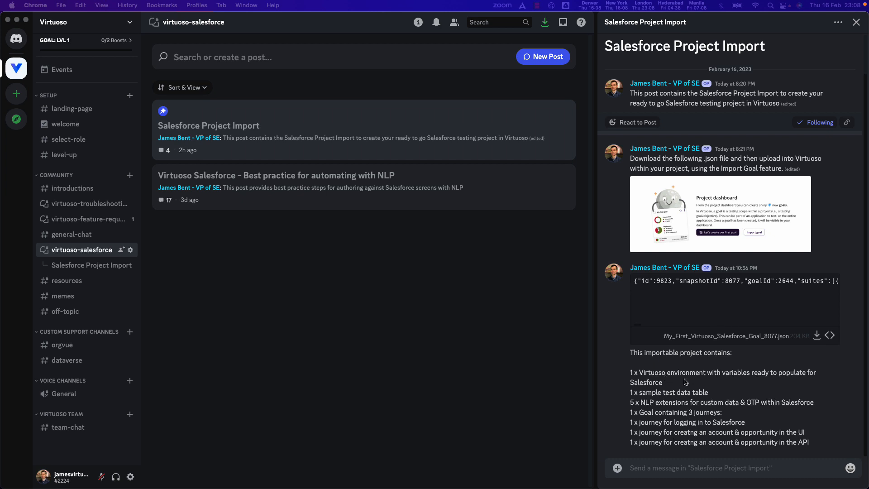
{"action": "mouse_move", "coordinate": [651, 420]}
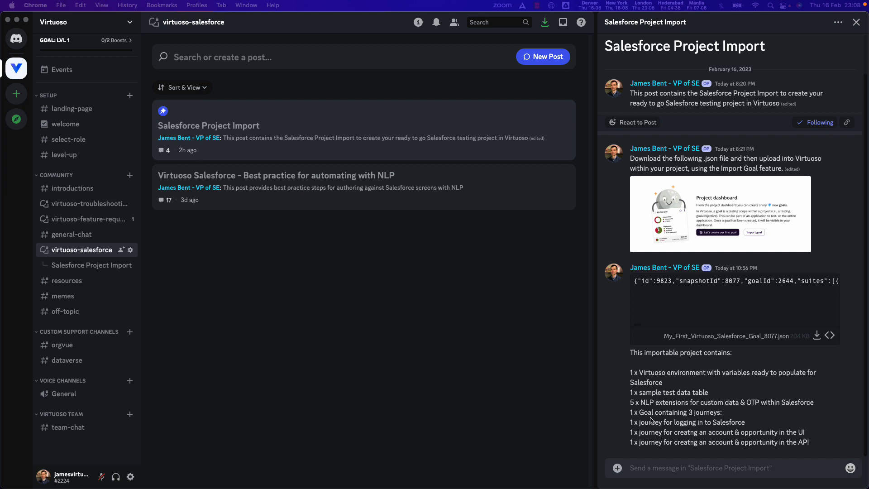
{"action": "mouse_move", "coordinate": [678, 443]}
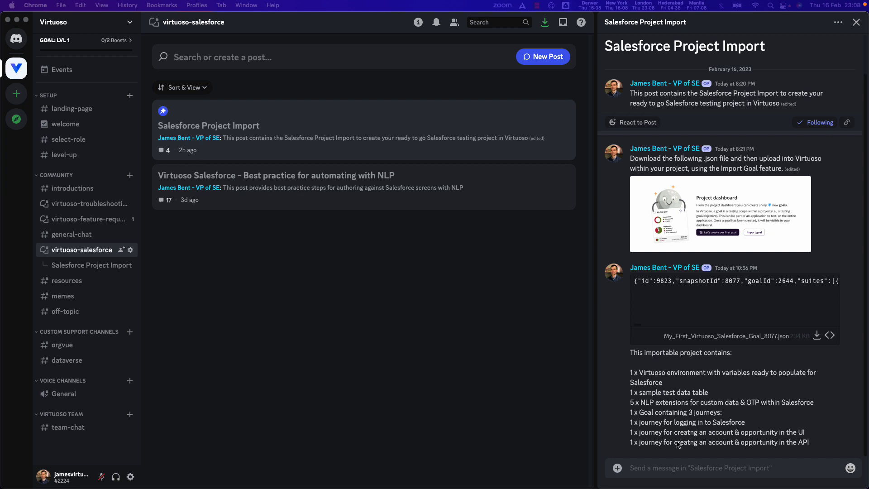
{"action": "mouse_move", "coordinate": [657, 428]}
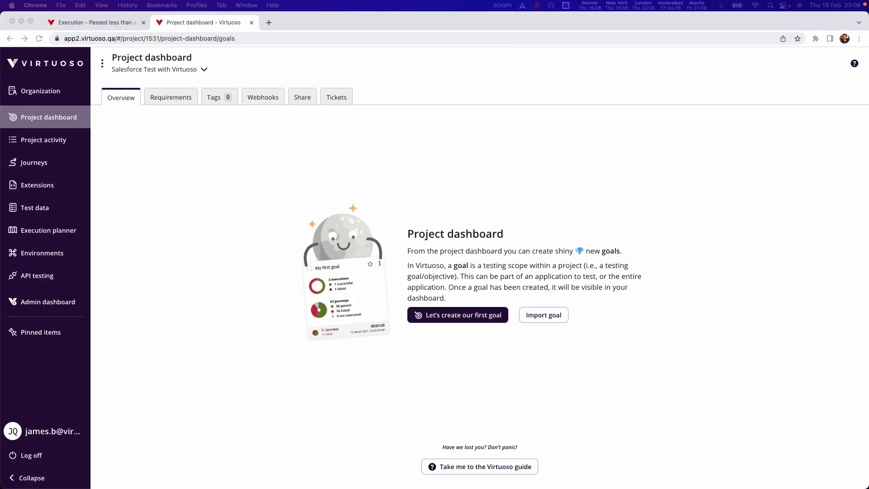
Import My_First_Virtuoso_Salesforce_Goal_8077.json as a goal with Import all journeys kept on
{"action": "left_click", "coordinate": [543, 315]}
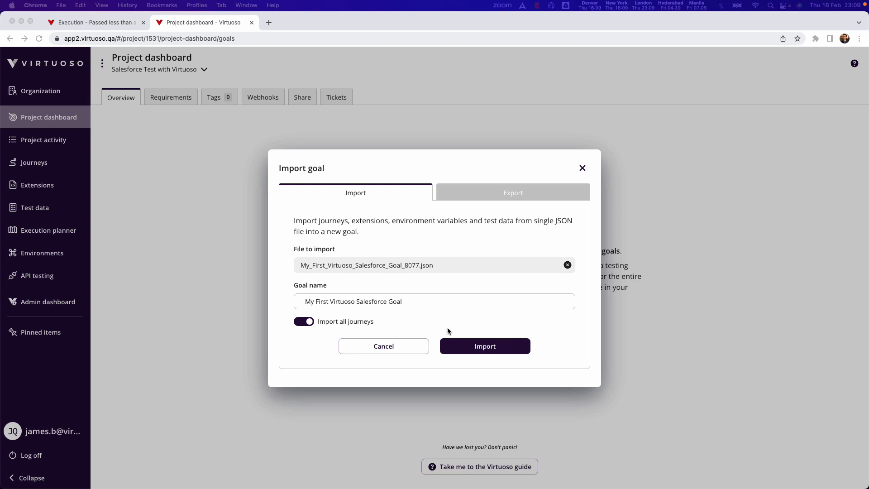
{"action": "left_click", "coordinate": [483, 345]}
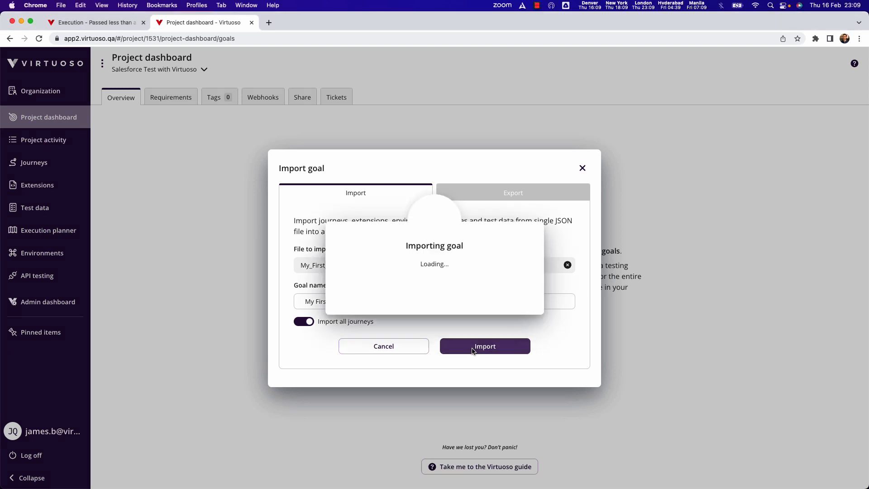
{"action": "left_click", "coordinate": [483, 345]}
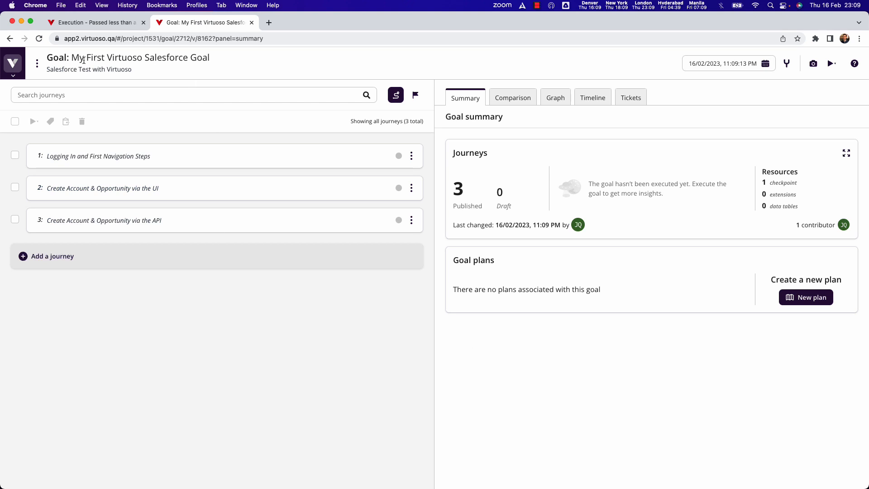
{"action": "mouse_move", "coordinate": [149, 158]}
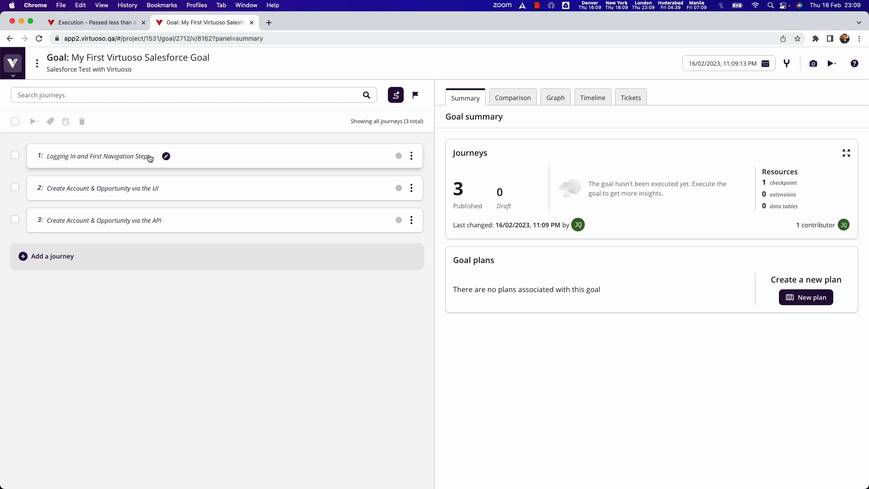
{"action": "mouse_move", "coordinate": [201, 161]}
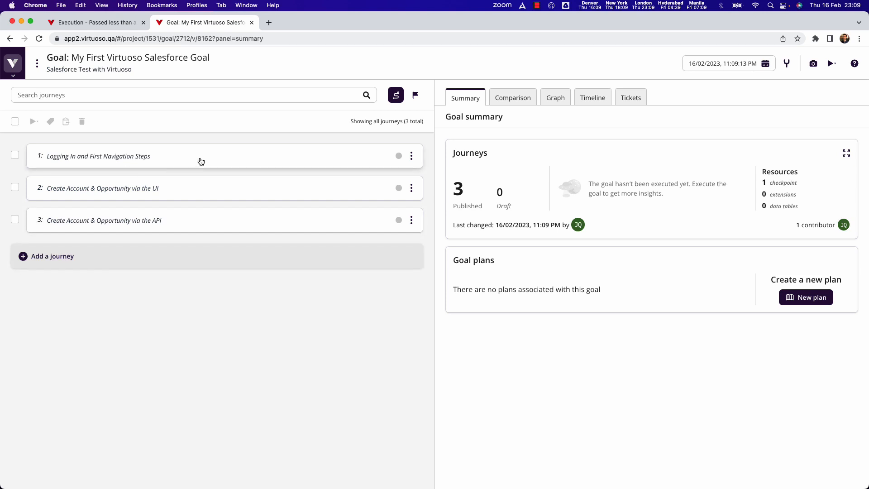
Scroll through the Logging In and First Navigation Steps journey's checkpoints, then go back
{"action": "left_click", "coordinate": [98, 156]}
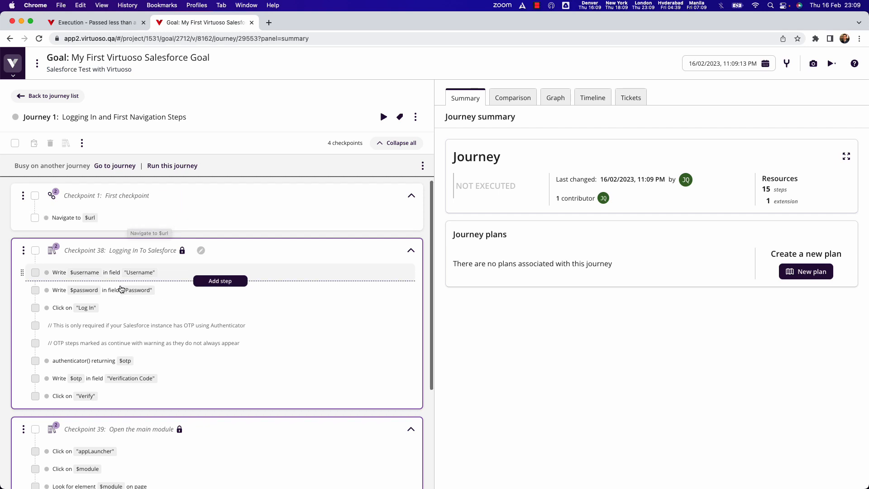
{"action": "scroll", "scroll_direction": "down", "scroll_amount": 3}
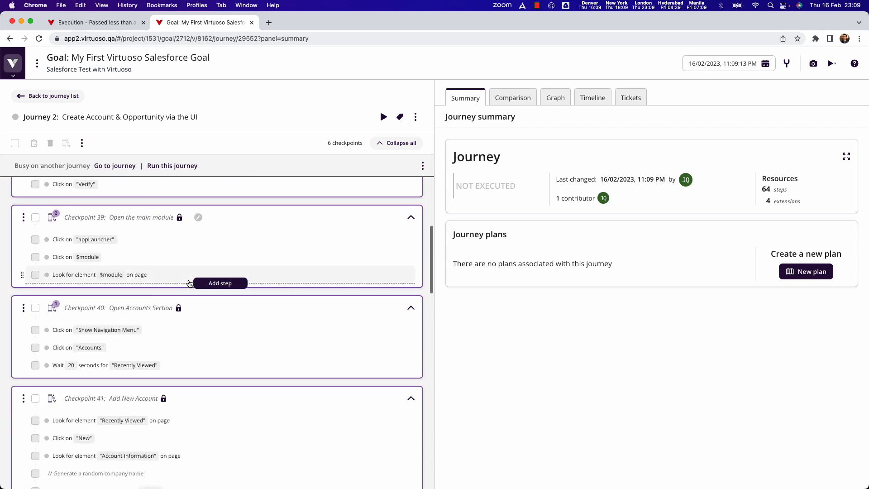
{"action": "scroll", "scroll_direction": "down", "scroll_amount": 3}
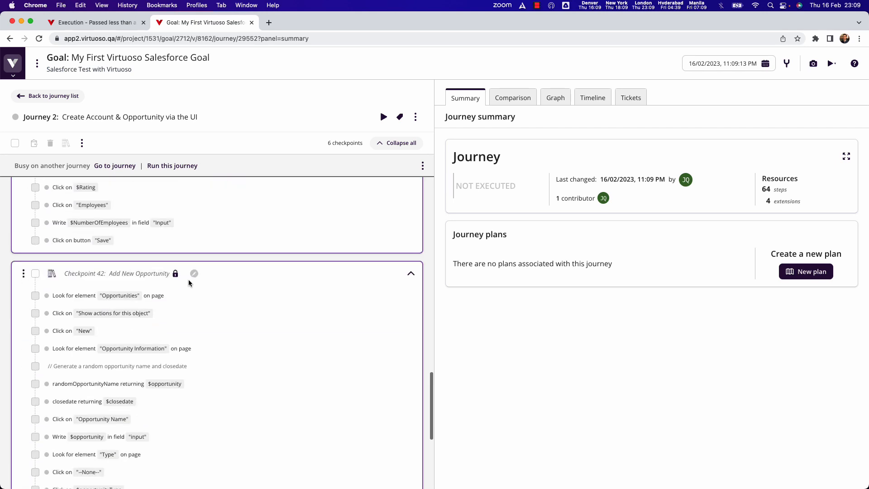
{"action": "left_click", "coordinate": [53, 96]}
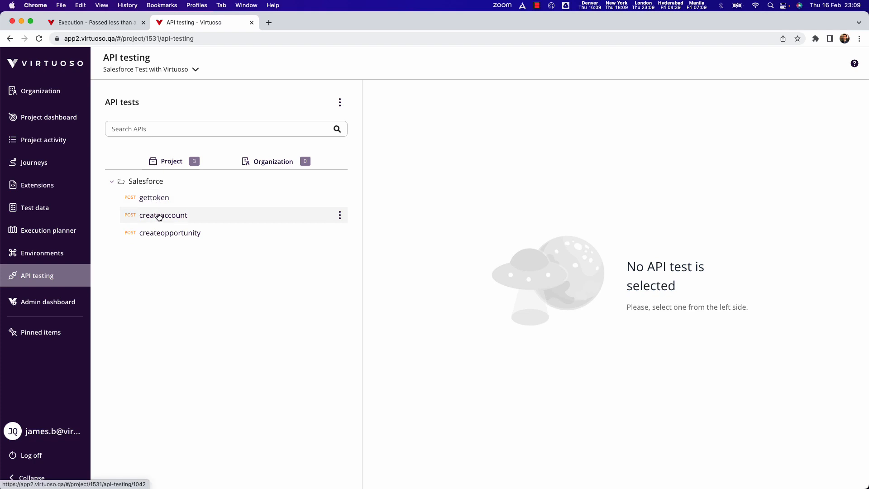
View the gettoken API test, the Accounts & Opportunities test data table, and the Extensions page
{"action": "left_click", "coordinate": [154, 198]}
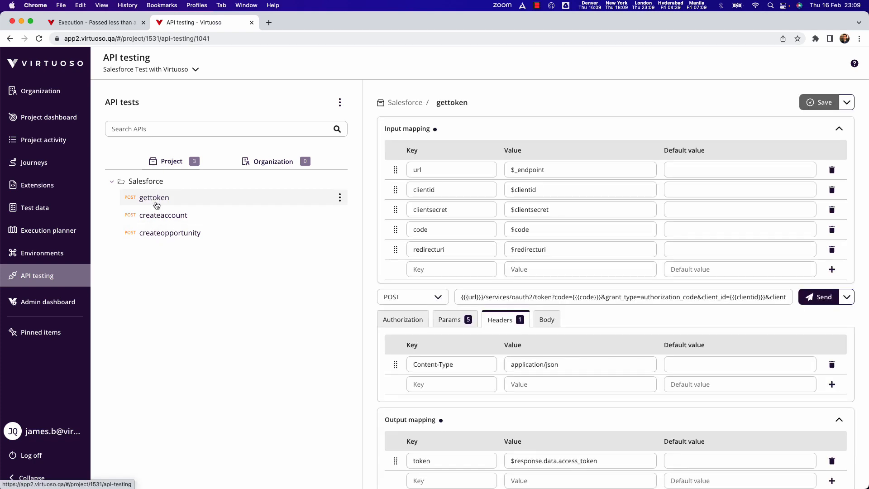
{"action": "left_click", "coordinate": [36, 207]}
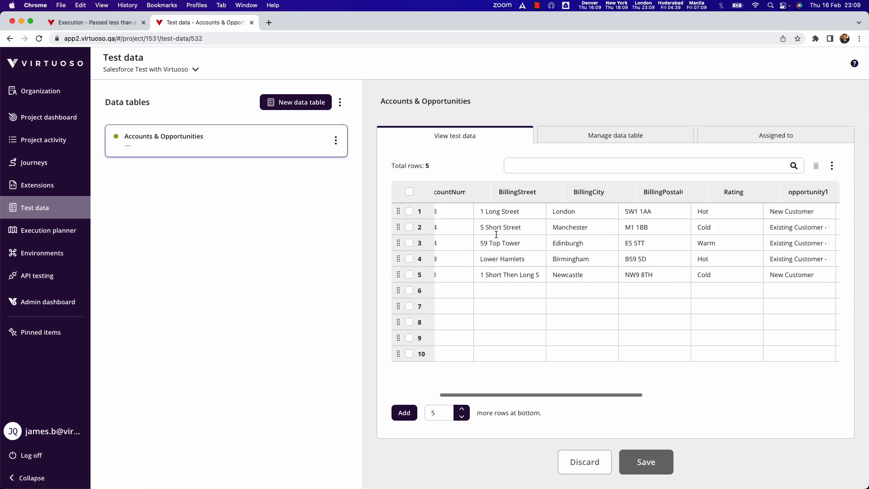
{"action": "scroll", "scroll_direction": "left", "scroll_amount": 3}
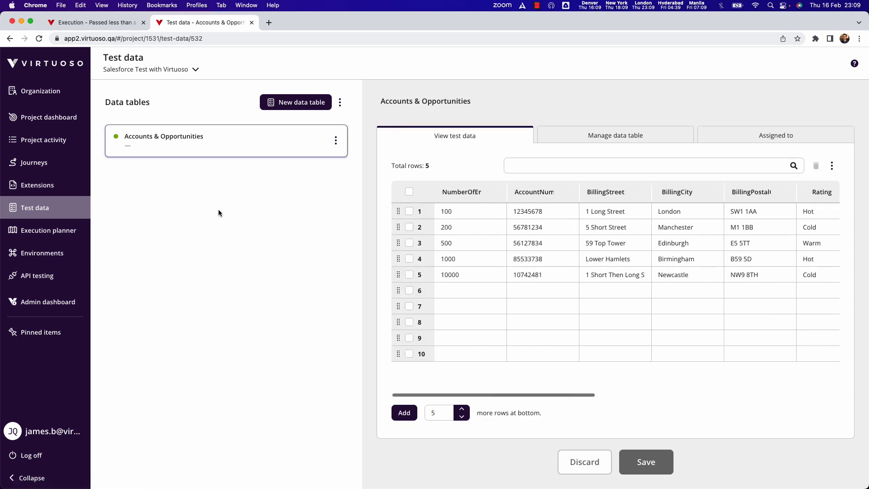
{"action": "left_click", "coordinate": [37, 185]}
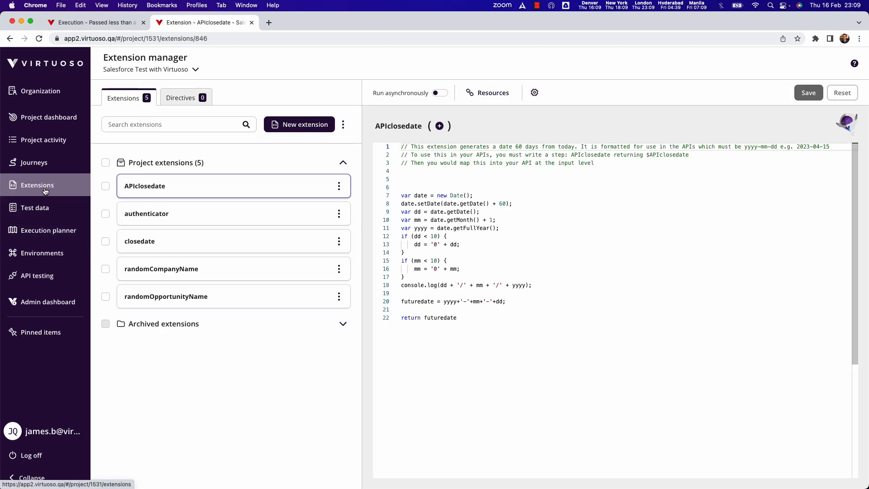
{"action": "mouse_move", "coordinate": [171, 194]}
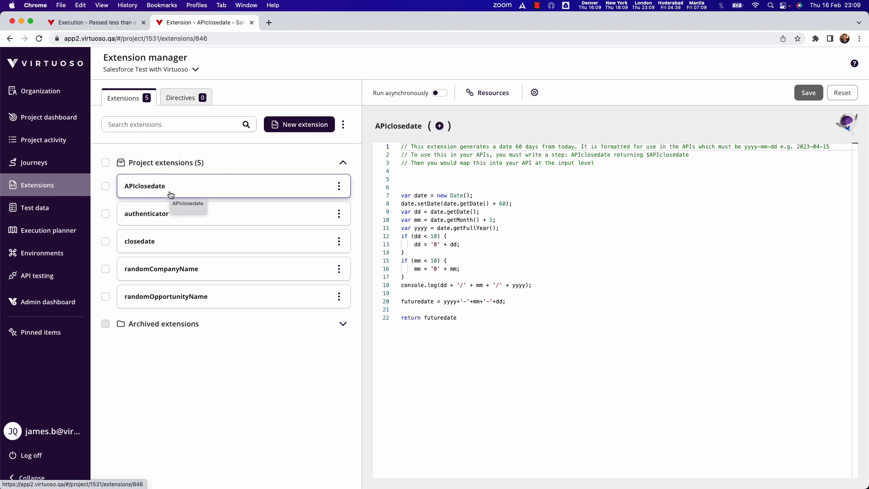
{"action": "mouse_move", "coordinate": [189, 354]}
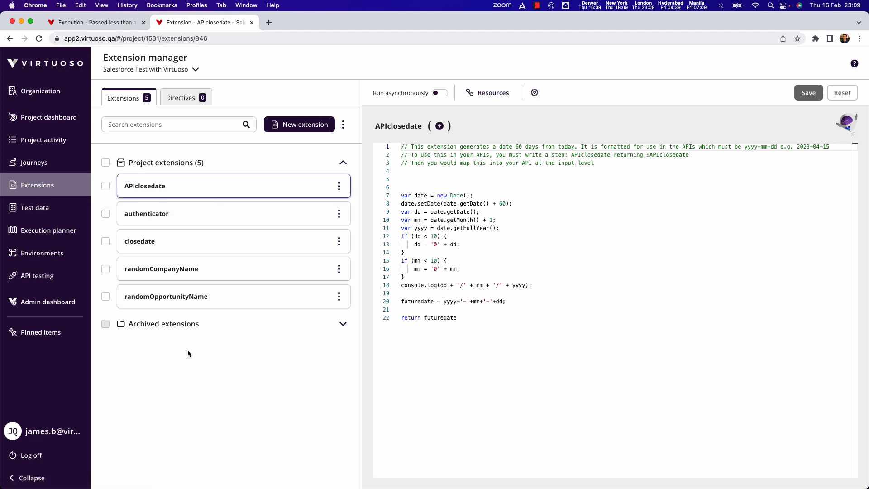
{"action": "mouse_move", "coordinate": [158, 370]}
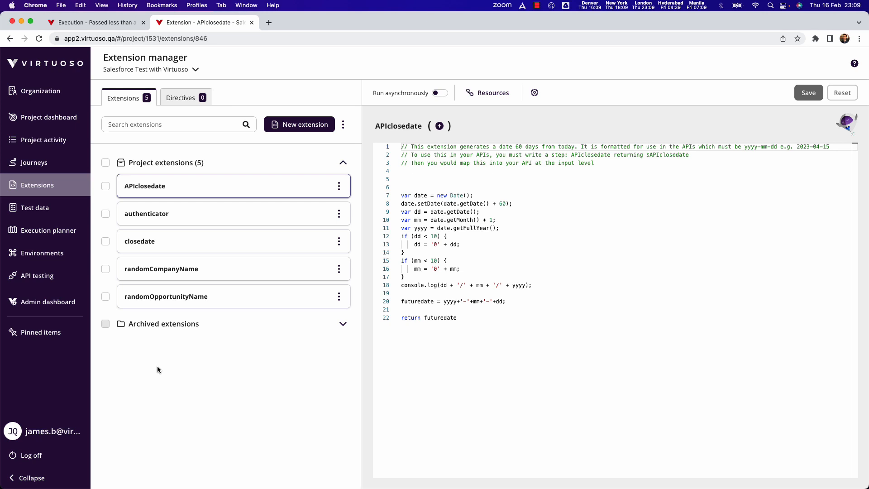
In Salesforce-env, replace the username placeholder with the tester's Salesforce email and save it
{"action": "left_click", "coordinate": [42, 253]}
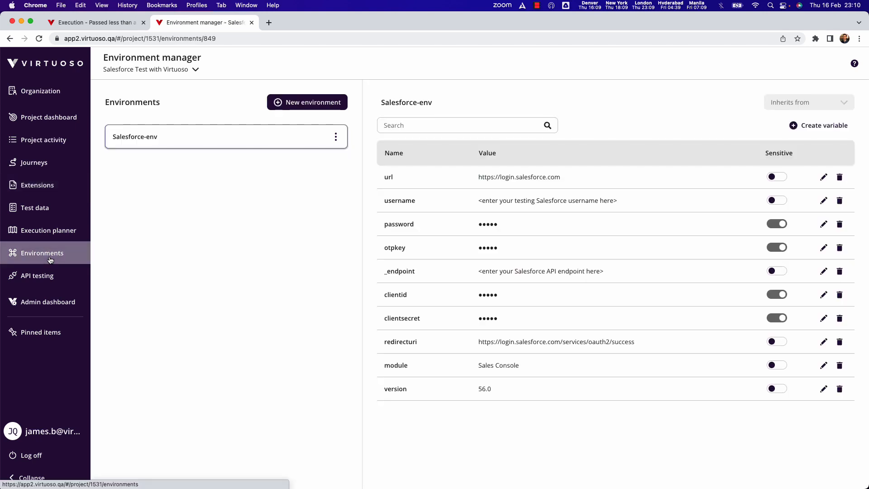
{"action": "mouse_move", "coordinate": [272, 294]}
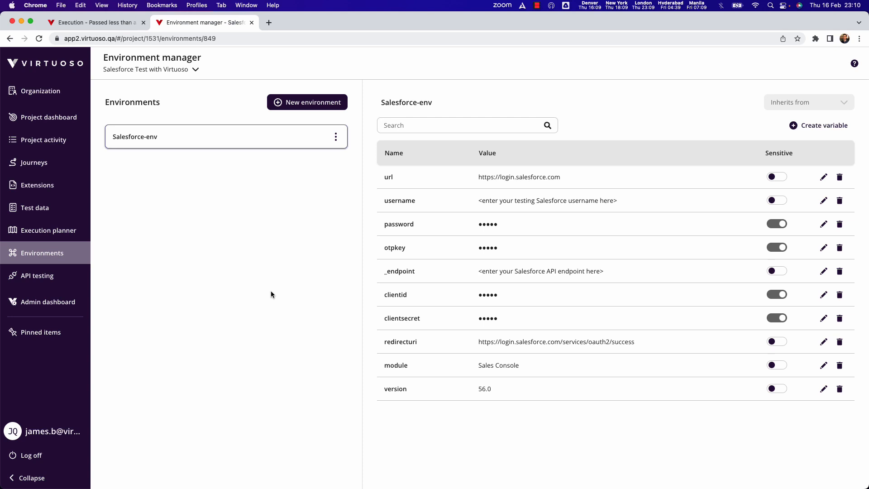
{"action": "mouse_move", "coordinate": [639, 200]}
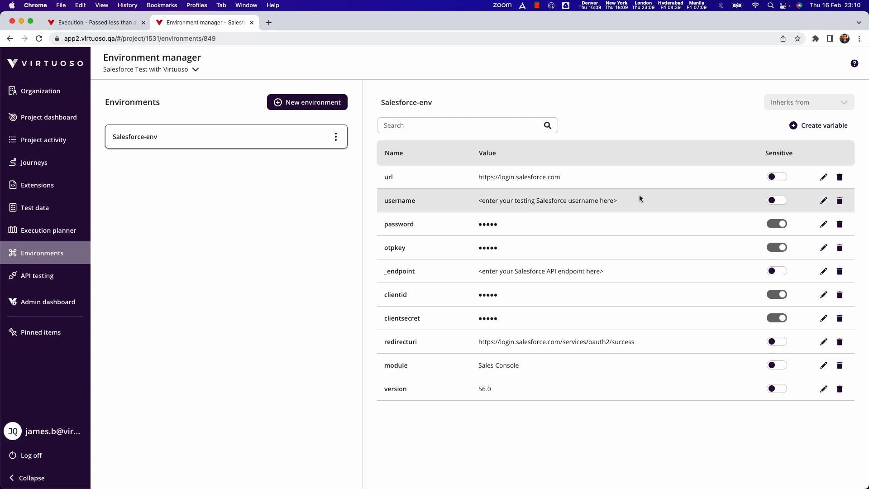
{"action": "mouse_move", "coordinate": [555, 176]}
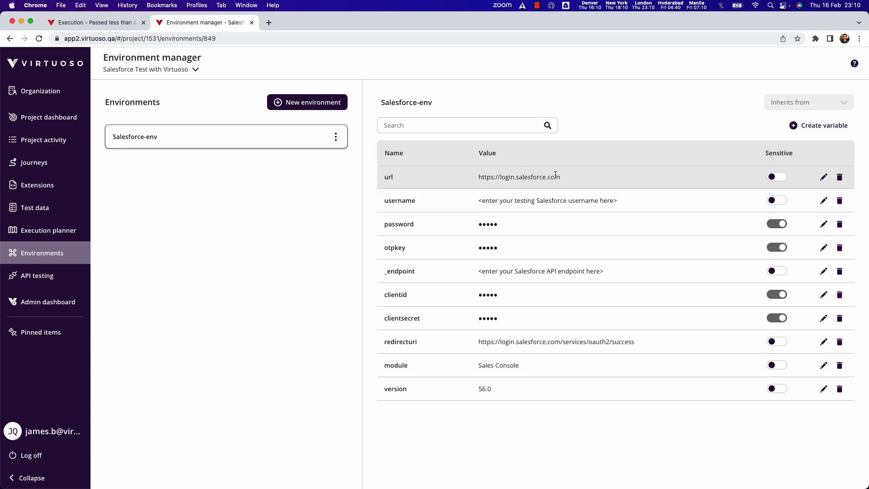
{"action": "mouse_move", "coordinate": [493, 188]}
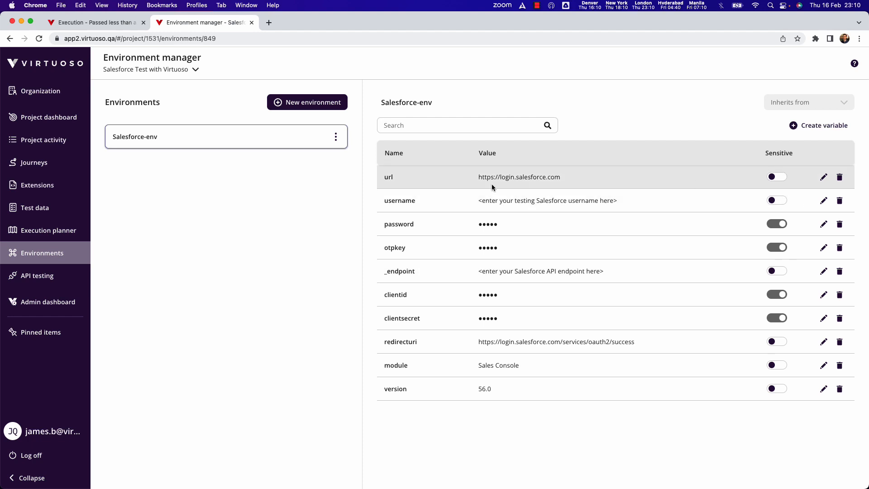
{"action": "mouse_move", "coordinate": [803, 304]}
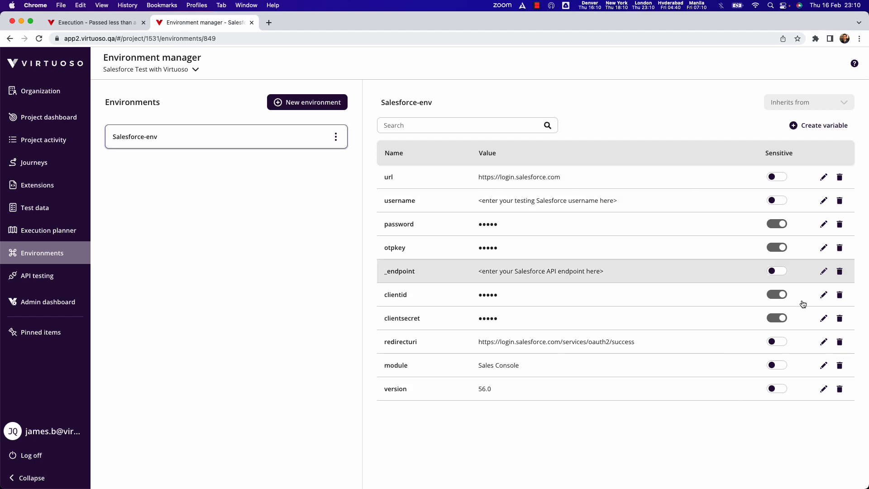
{"action": "left_click", "coordinate": [824, 200]}
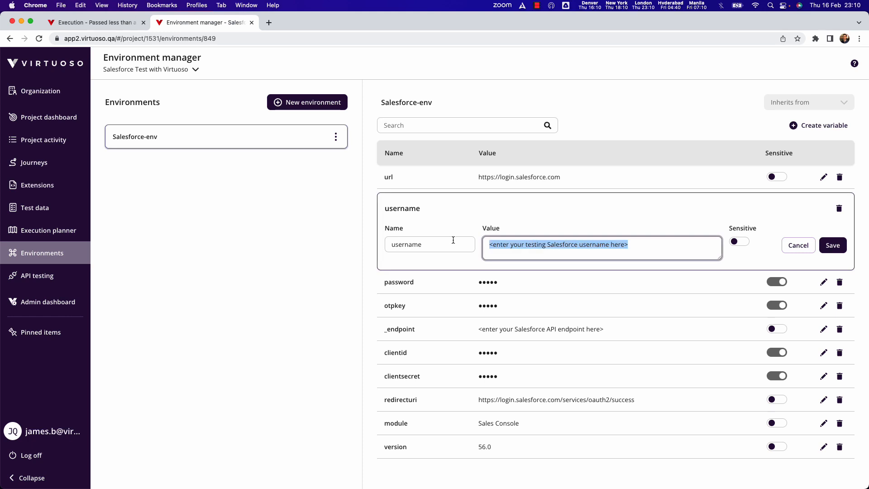
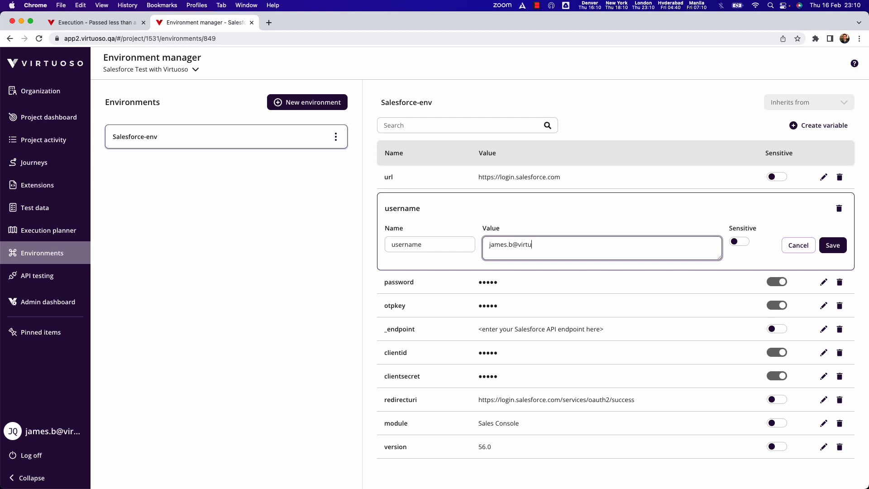
{"action": "left_click", "coordinate": [831, 245]}
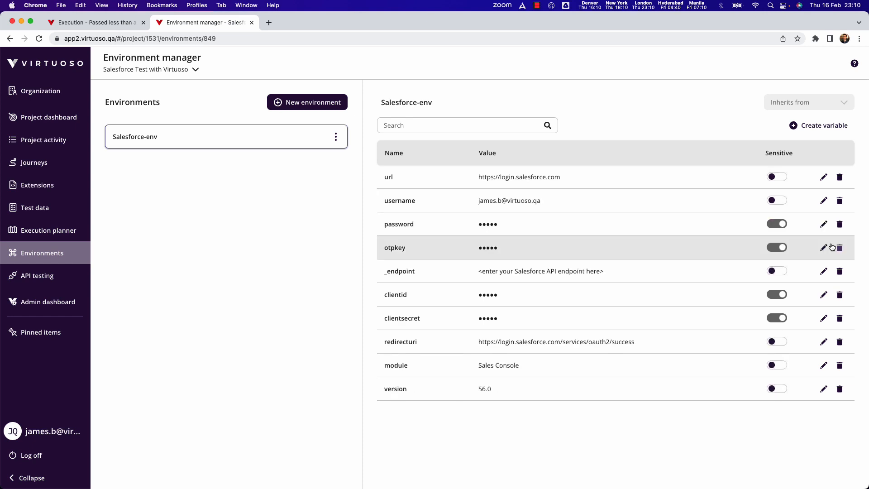
Start editing the password variable, then cancel to leave it unchanged
{"action": "left_click", "coordinate": [823, 223]}
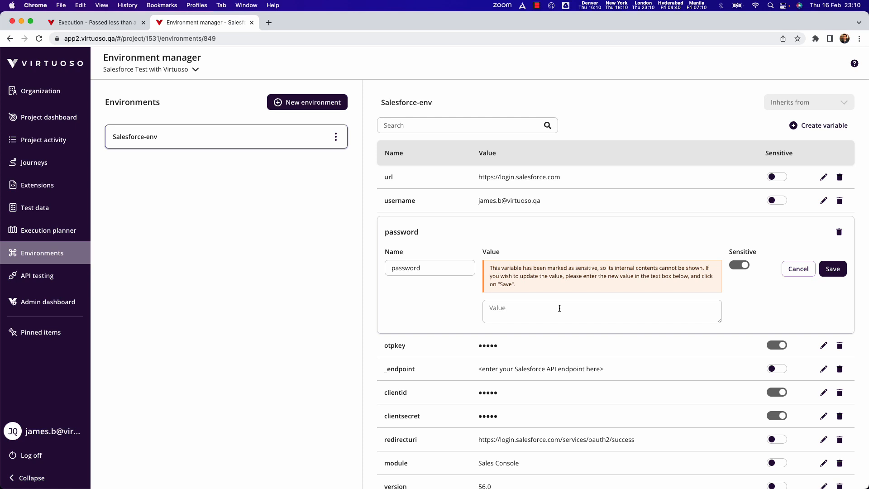
{"action": "left_click", "coordinate": [797, 269]}
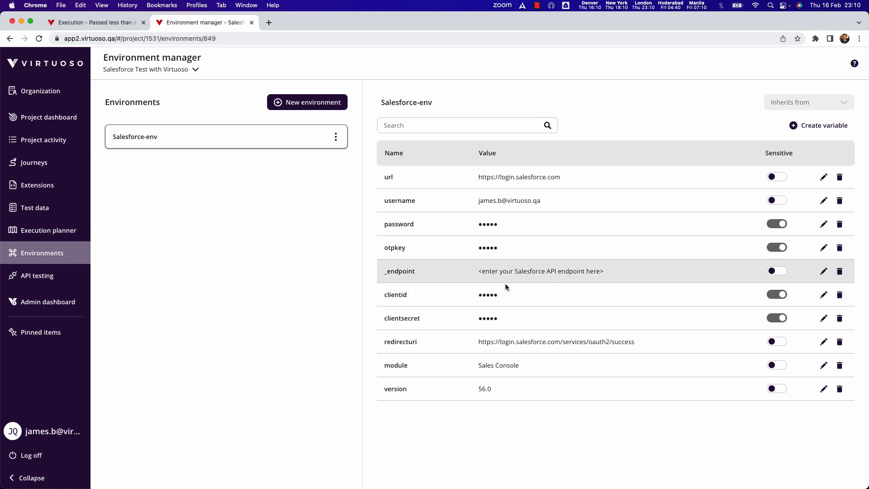
{"action": "mouse_move", "coordinate": [398, 248]}
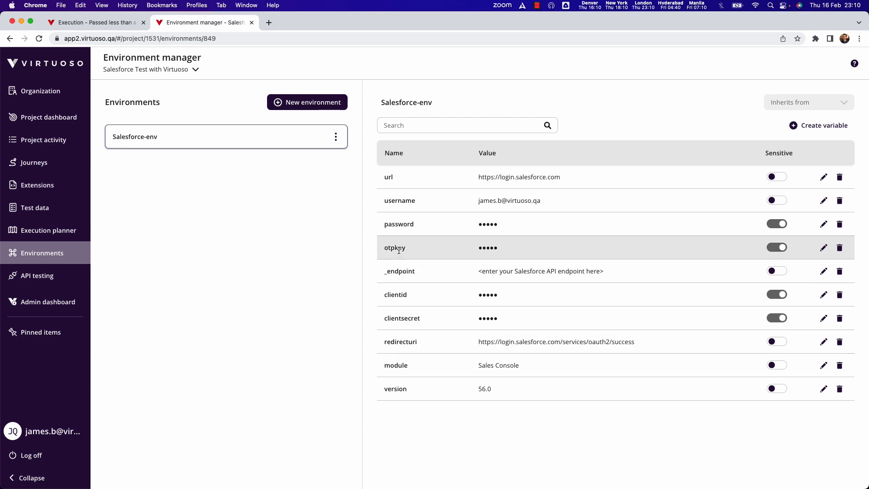
{"action": "mouse_move", "coordinate": [401, 341]}
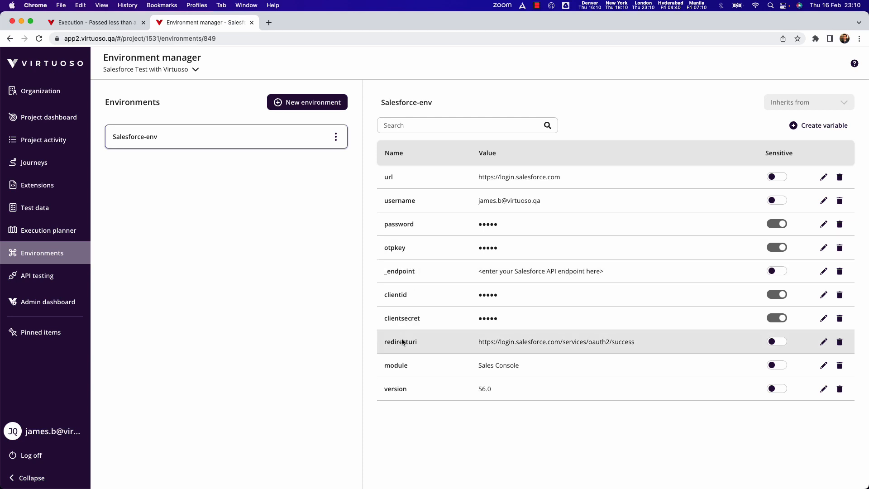
{"action": "mouse_move", "coordinate": [501, 429]}
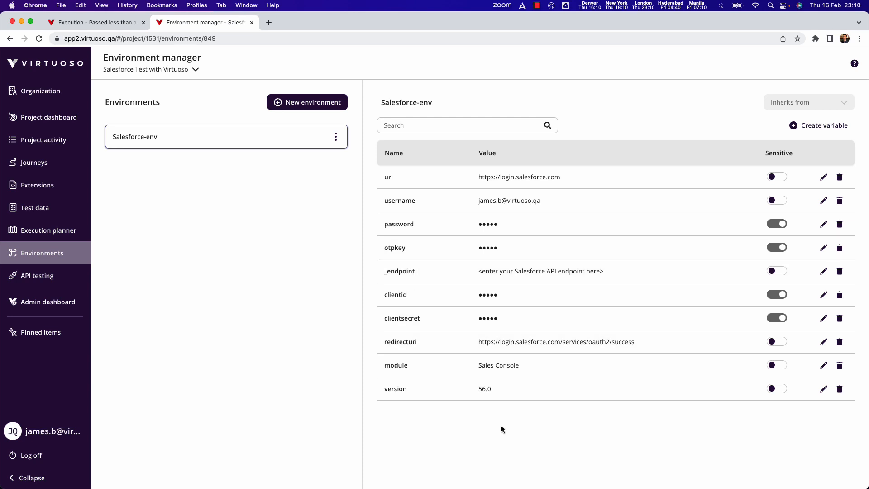
{"action": "mouse_move", "coordinate": [388, 364]}
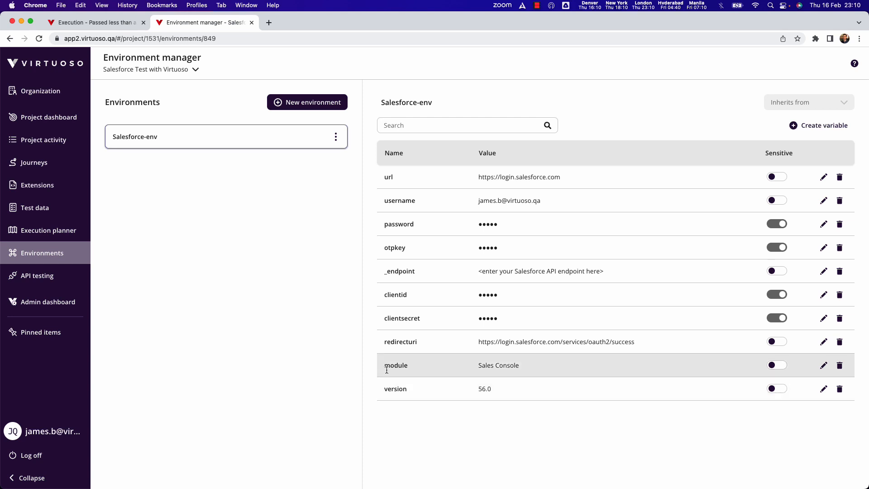
{"action": "mouse_move", "coordinate": [489, 355]}
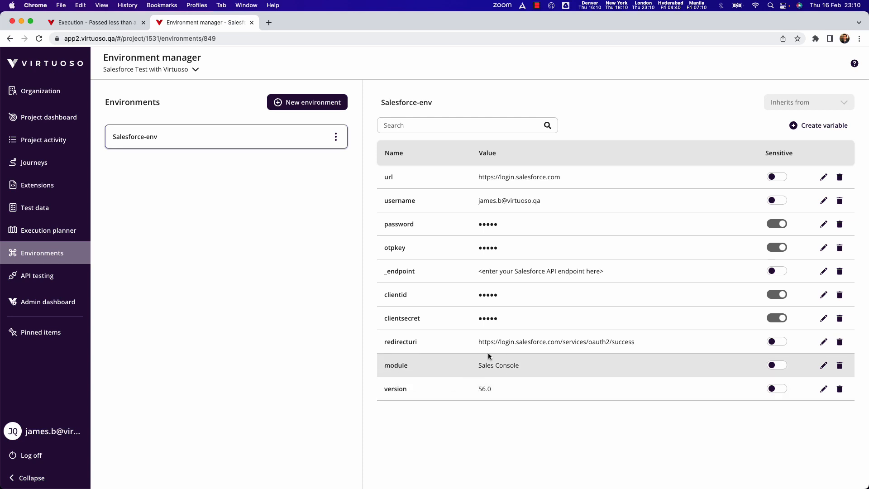
{"action": "mouse_move", "coordinate": [493, 365]}
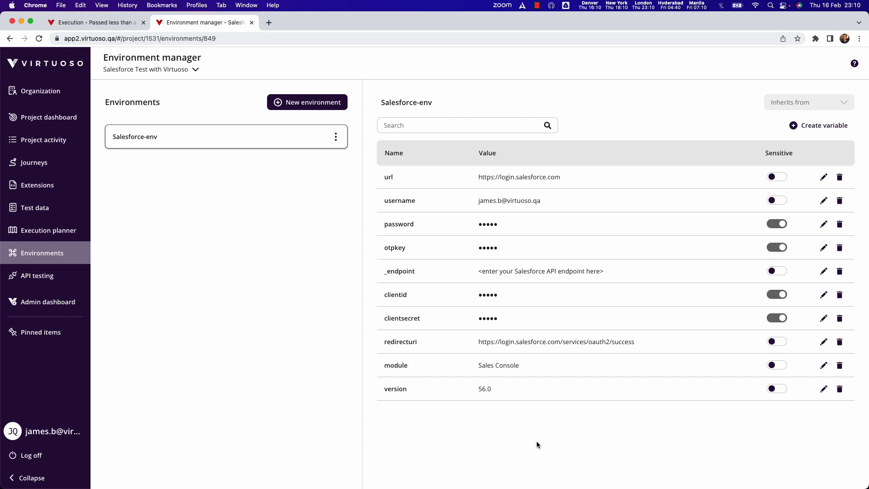
{"action": "mouse_move", "coordinate": [574, 372]}
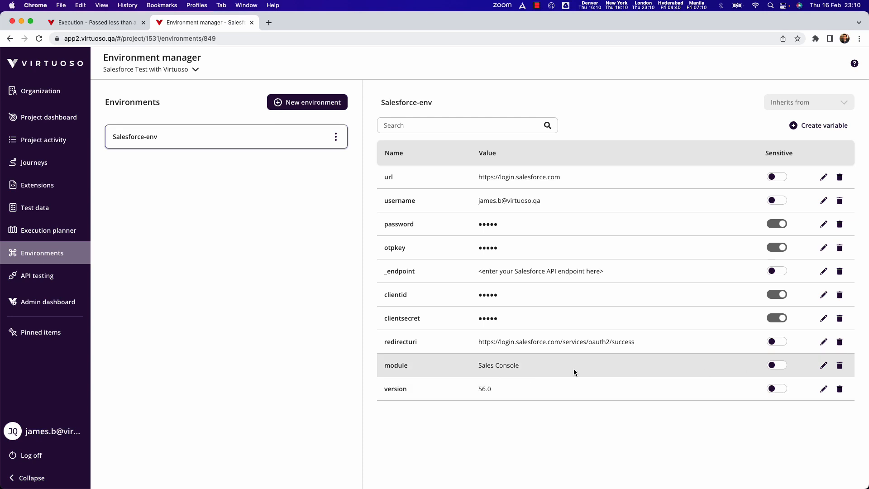
{"action": "left_click", "coordinate": [824, 365]}
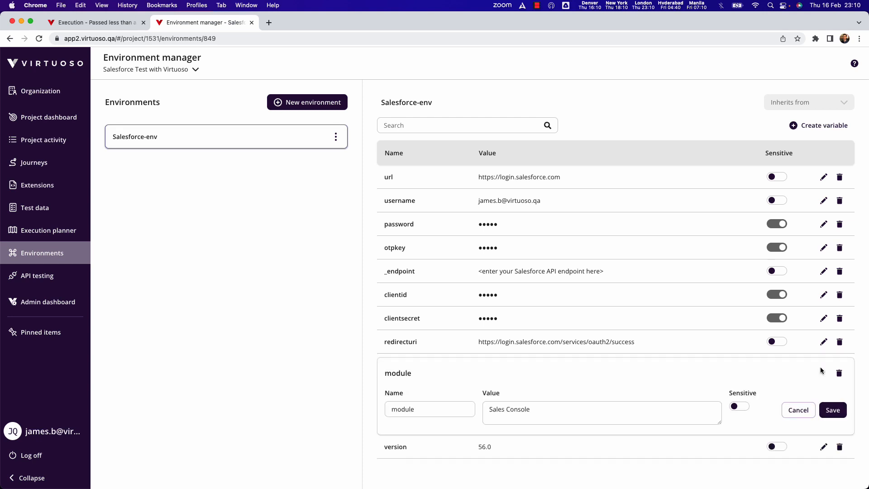
{"action": "left_click", "coordinate": [832, 409]}
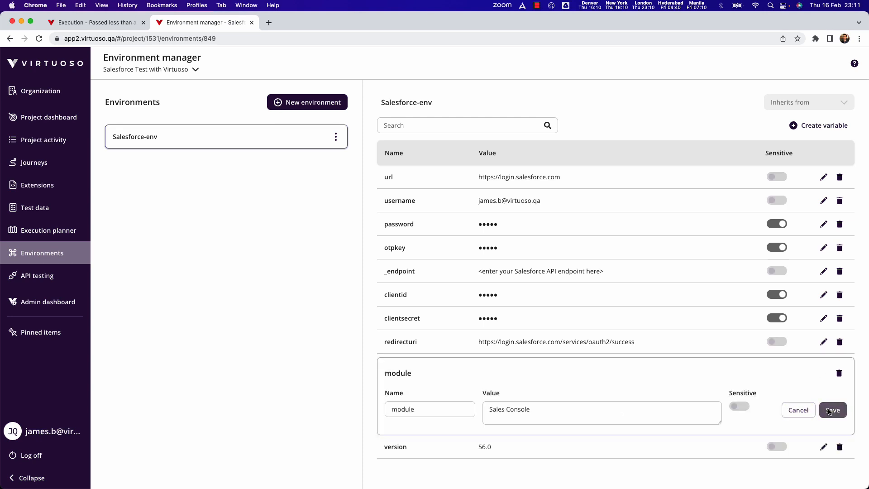
{"action": "left_click", "coordinate": [832, 409]}
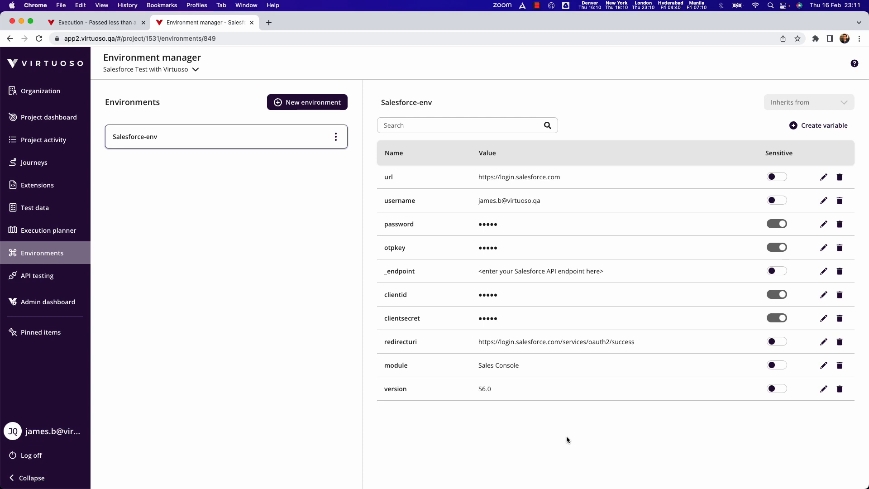
{"action": "mouse_move", "coordinate": [49, 117]}
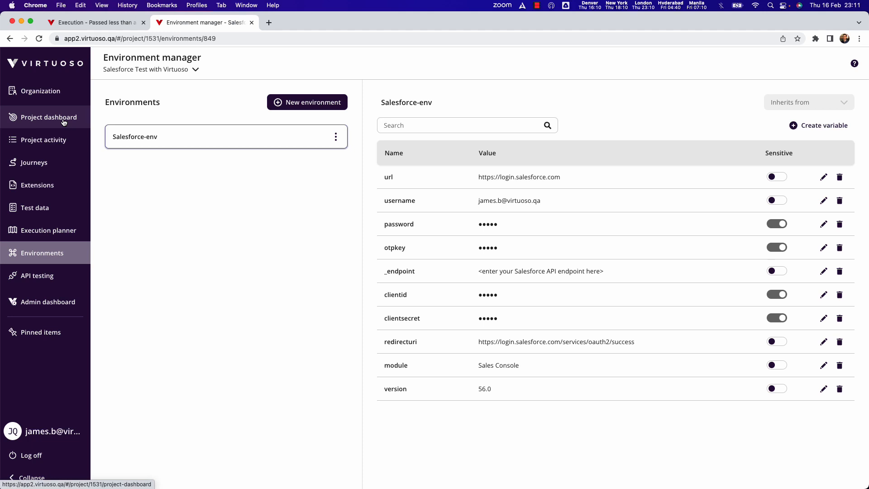
From the goal's journey list, open journey 1 'Logging In and First Navigation Steps'
{"action": "left_click", "coordinate": [46, 116]}
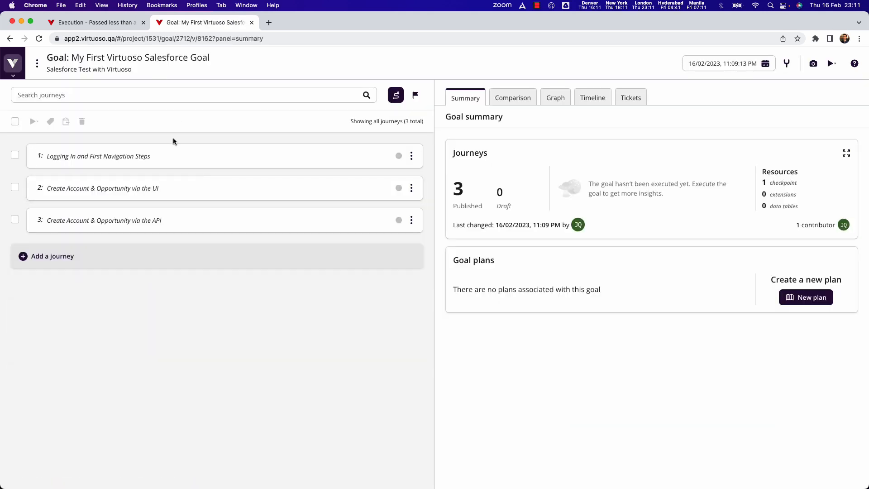
{"action": "left_click", "coordinate": [98, 155]}
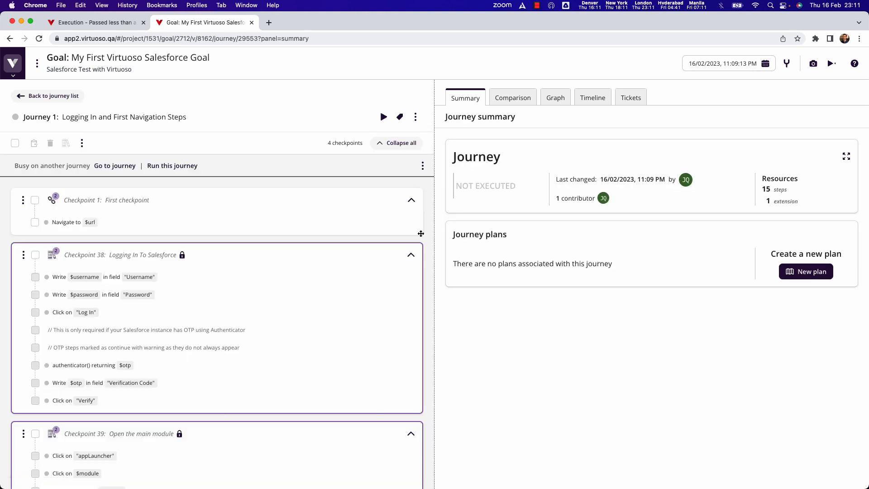
{"action": "mouse_move", "coordinate": [39, 70]}
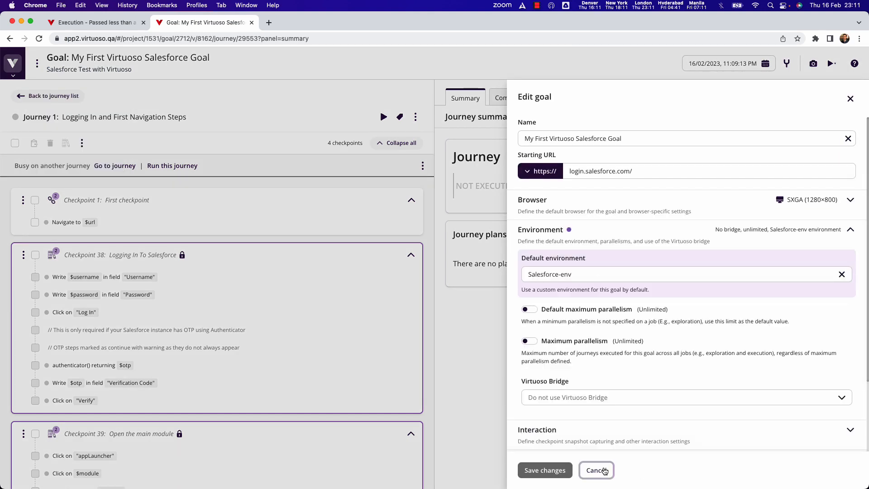
{"action": "left_click", "coordinate": [595, 470]}
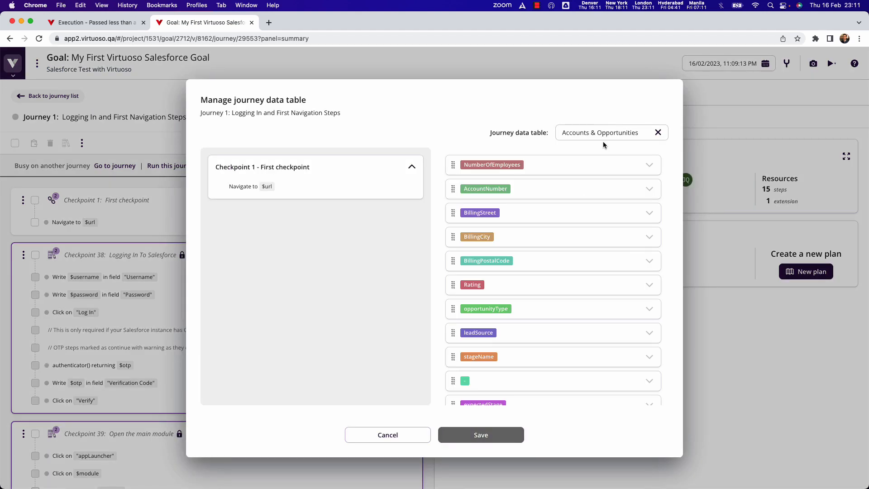
{"action": "left_click", "coordinate": [388, 435]}
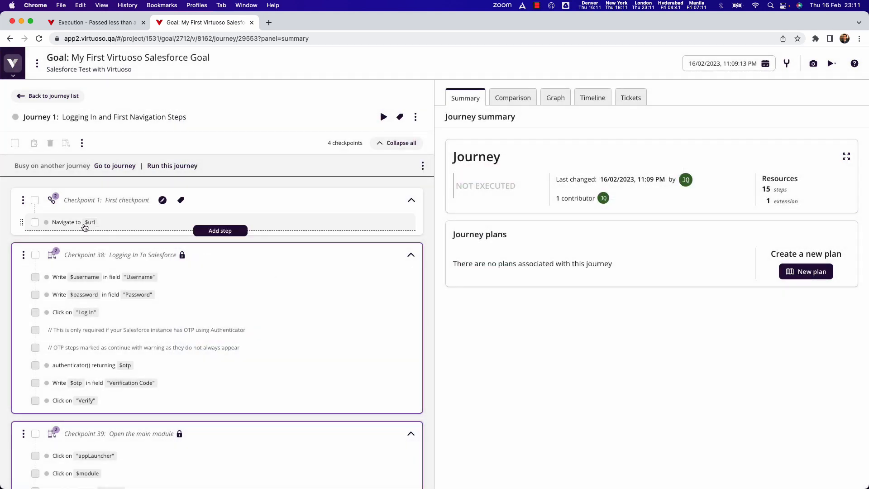
{"action": "mouse_move", "coordinate": [83, 227]}
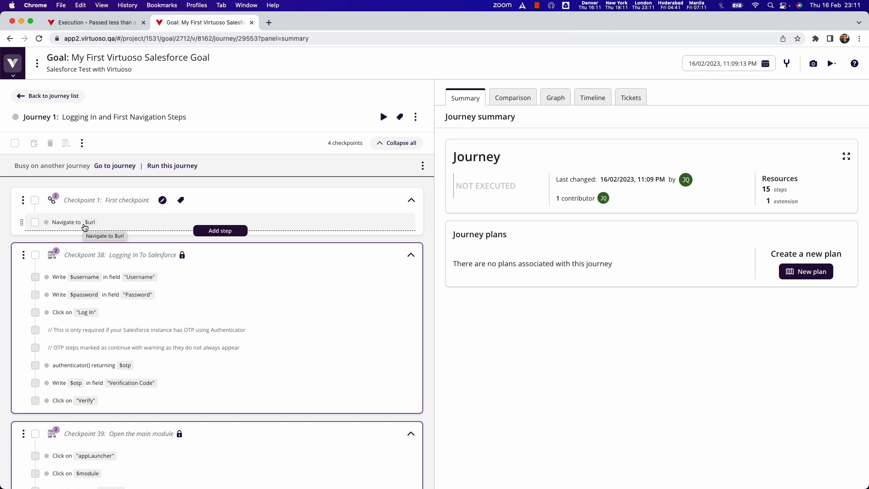
{"action": "mouse_move", "coordinate": [98, 224]}
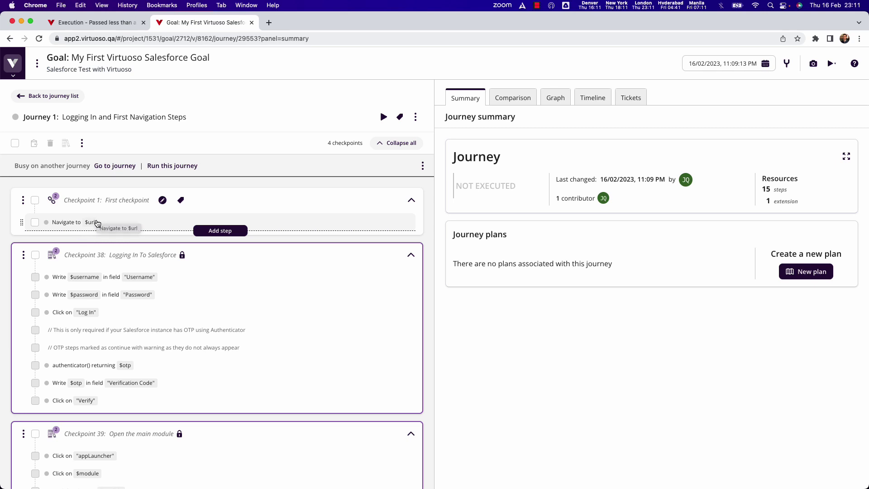
{"action": "mouse_move", "coordinate": [93, 226]}
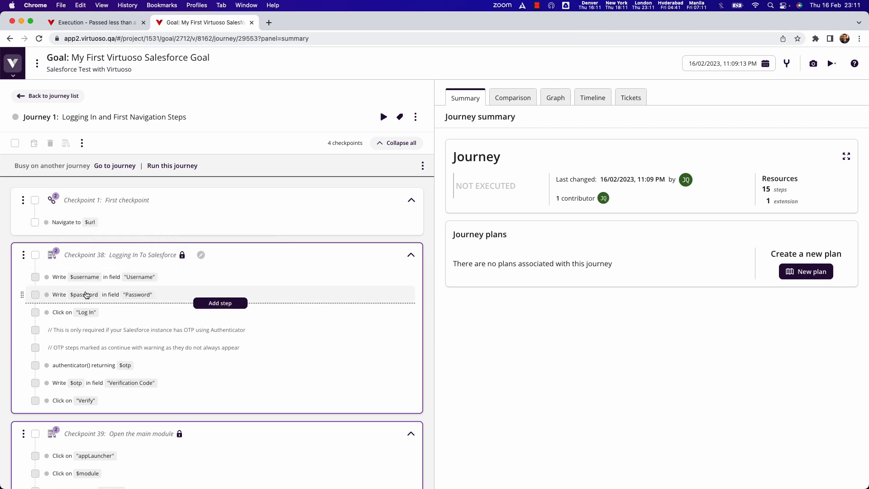
Start Journey 1 executing live via 'Run this journey', opening the Salesforce preview
{"action": "scroll", "scroll_direction": "down", "scroll_amount": 3}
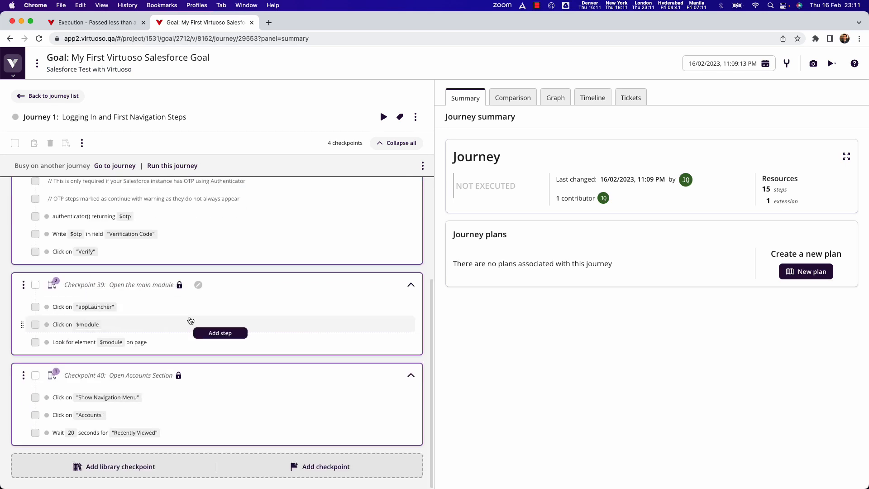
{"action": "mouse_move", "coordinate": [109, 314]}
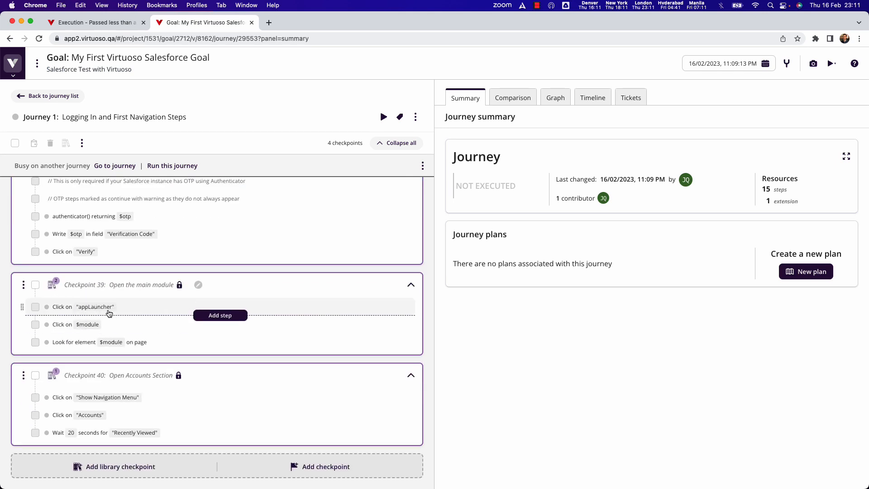
{"action": "mouse_move", "coordinate": [101, 310]}
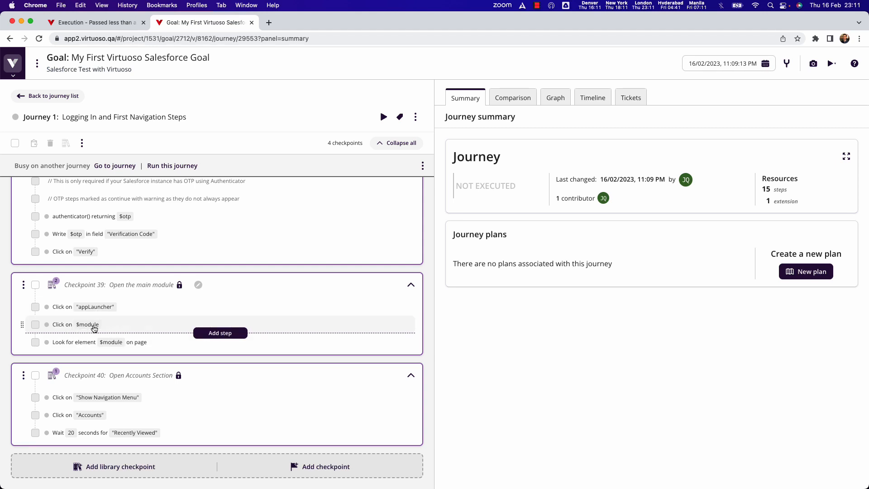
{"action": "mouse_move", "coordinate": [109, 347]}
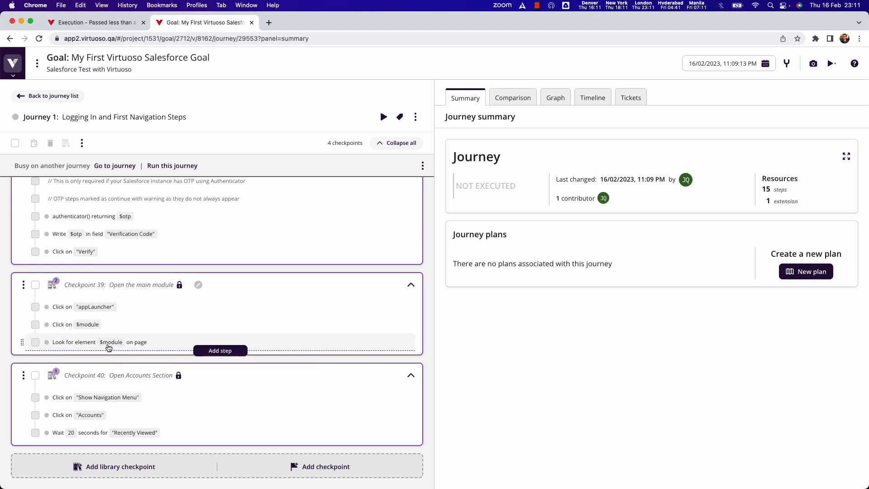
{"action": "mouse_move", "coordinate": [125, 342]}
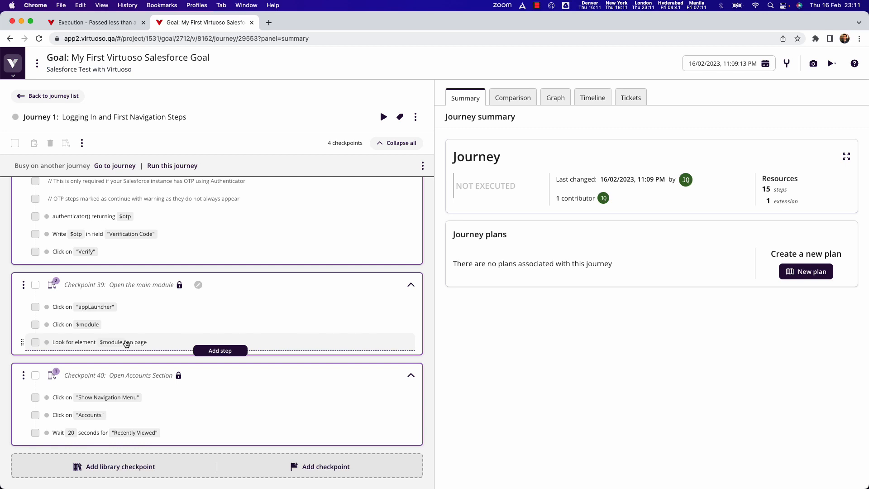
{"action": "scroll", "scroll_direction": "up", "scroll_amount": 3}
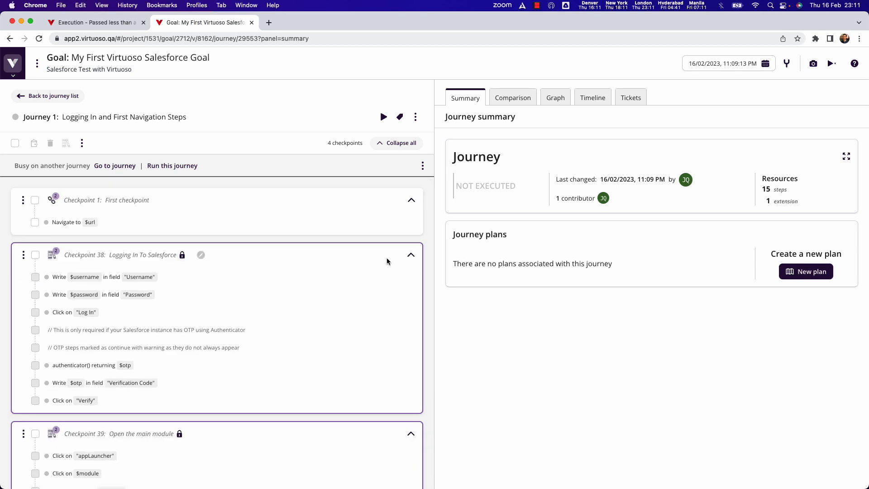
{"action": "left_click", "coordinate": [383, 117]}
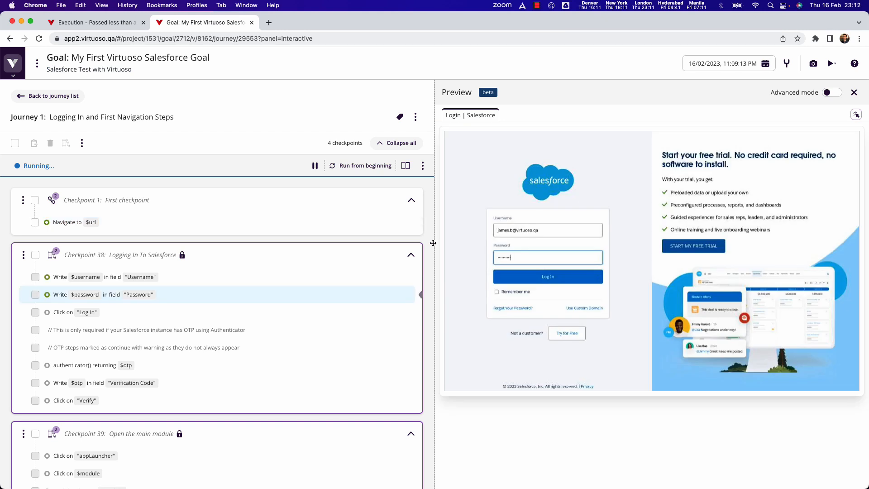
Resume the run past the failed OTP step until all steps execute and the Accounts list appears
{"action": "left_click", "coordinate": [548, 276]}
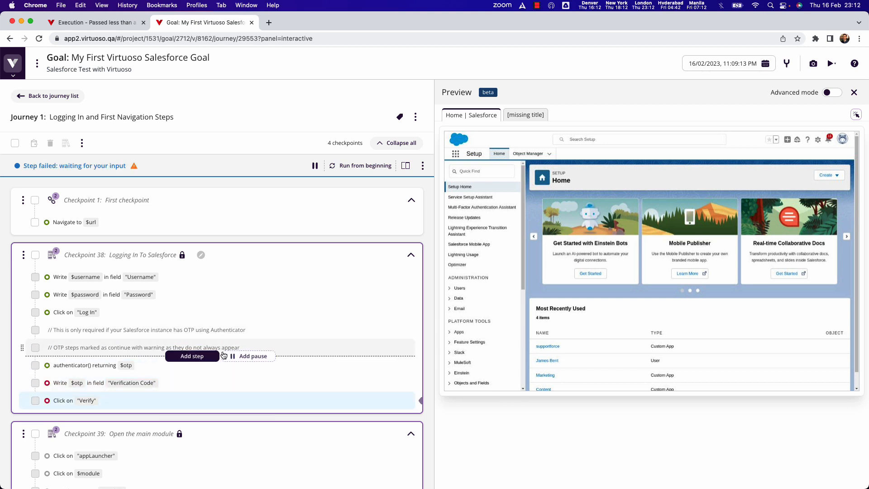
{"action": "left_click", "coordinate": [455, 154]}
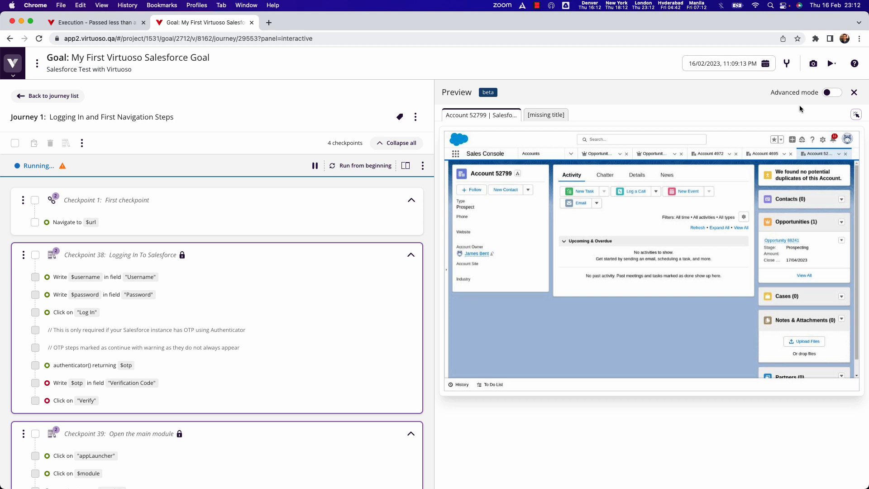
{"action": "left_click", "coordinate": [567, 154]}
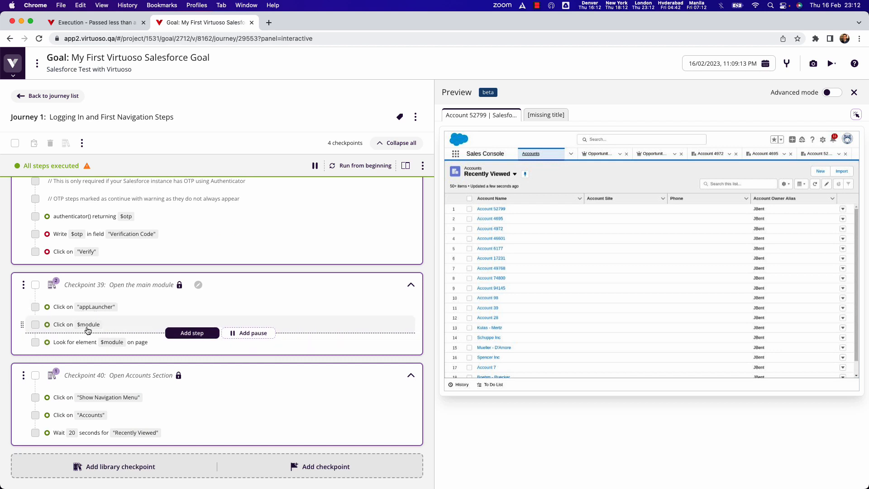
{"action": "mouse_move", "coordinate": [111, 383]}
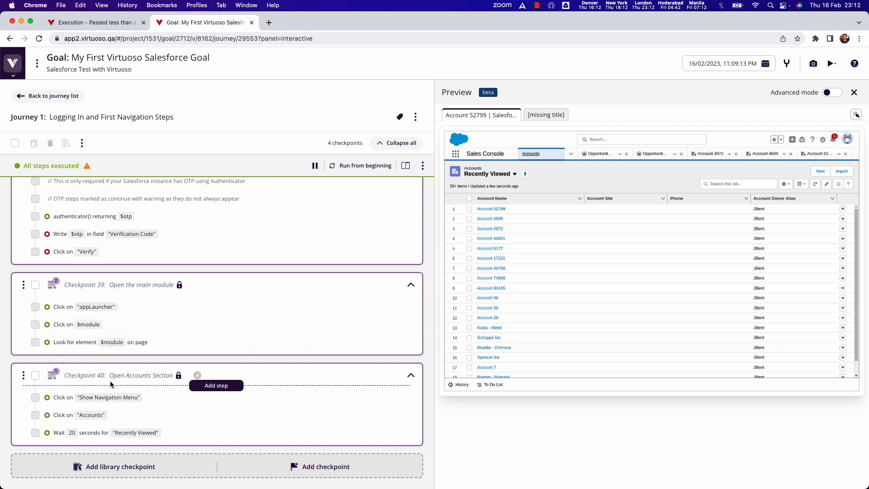
{"action": "mouse_move", "coordinate": [143, 414]}
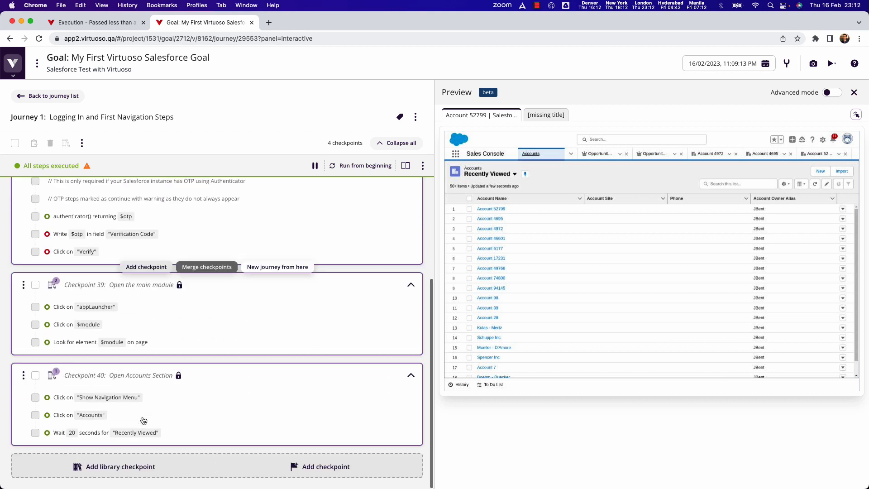
{"action": "mouse_move", "coordinate": [362, 432]}
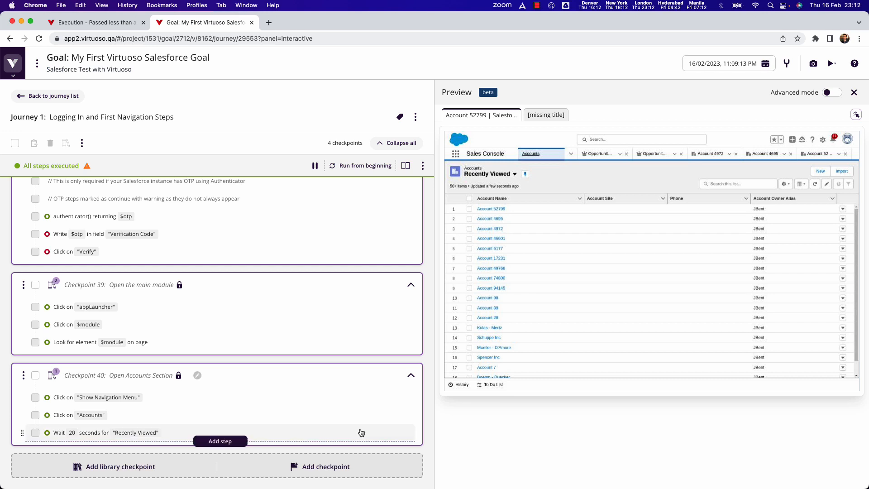
{"action": "scroll", "scroll_direction": "up", "scroll_amount": 3}
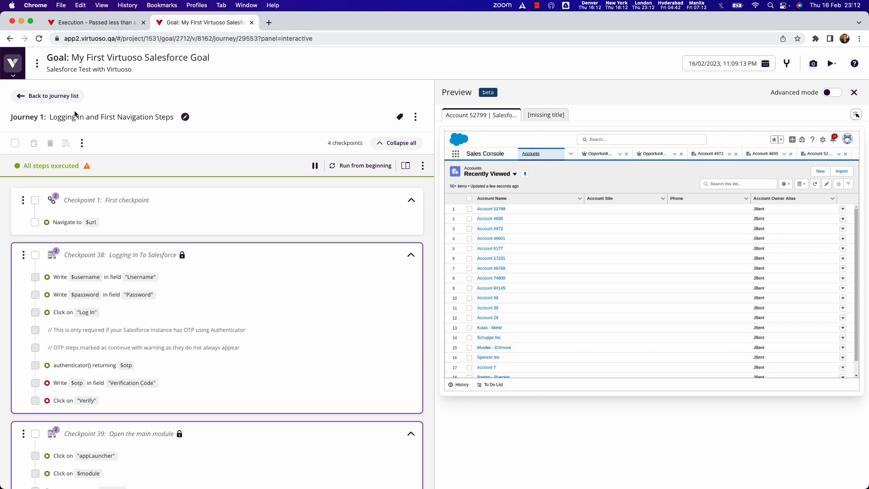
Return to the journey list and run journey 2 'Create Account & Opportunity via the UI'
{"action": "left_click", "coordinate": [54, 95]}
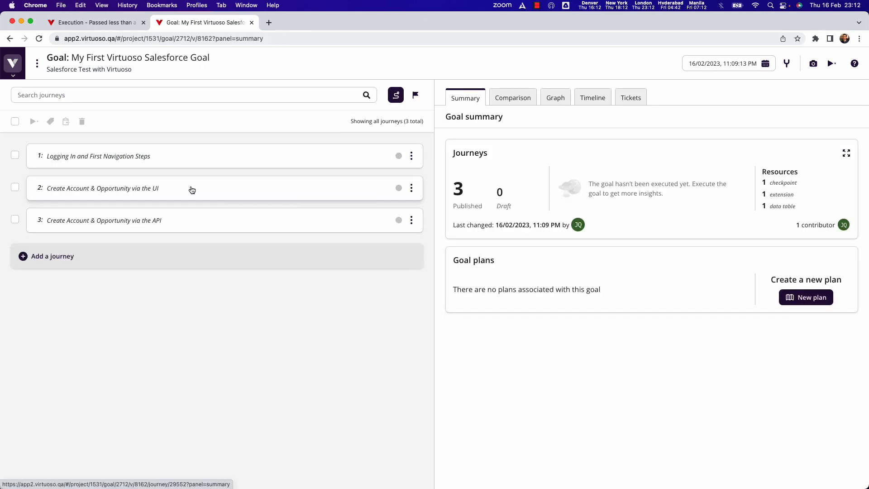
{"action": "mouse_move", "coordinate": [107, 197]}
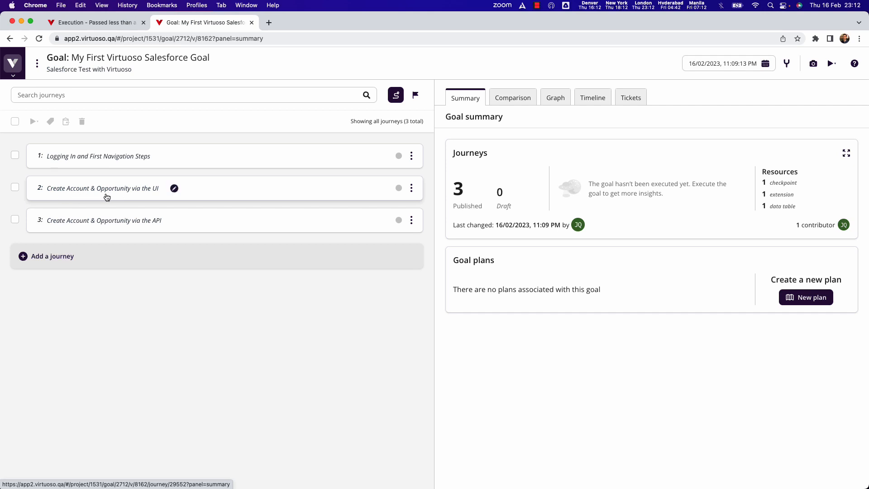
{"action": "left_click", "coordinate": [102, 188]}
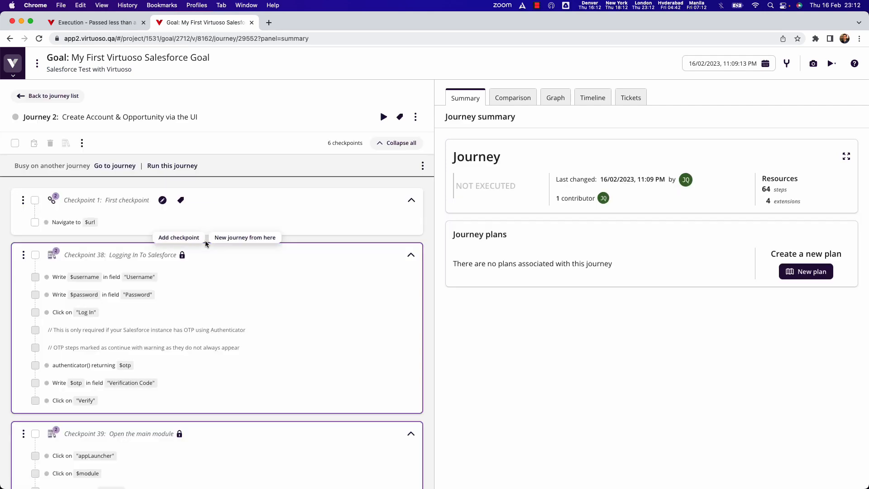
{"action": "mouse_move", "coordinate": [206, 251]}
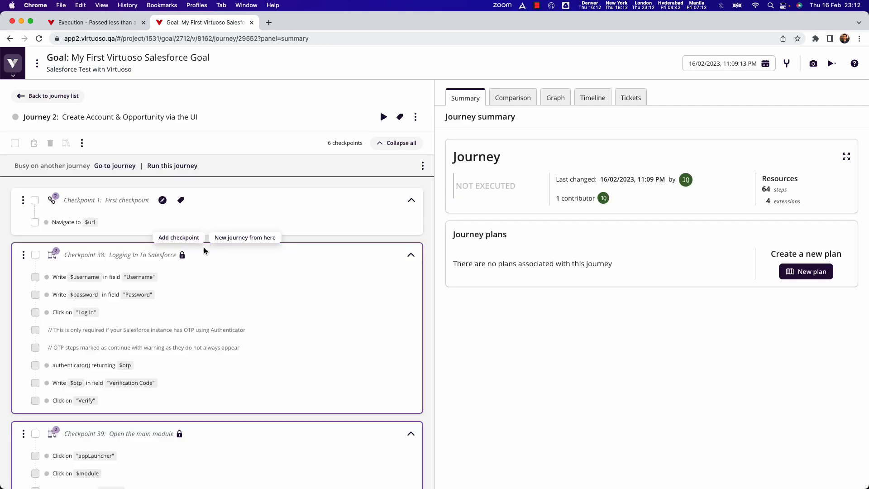
{"action": "mouse_move", "coordinate": [162, 294]}
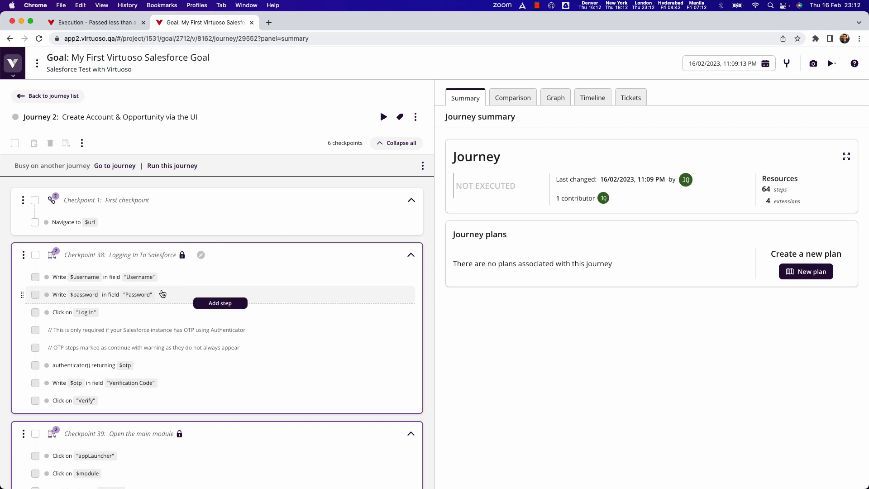
{"action": "left_click", "coordinate": [383, 117]}
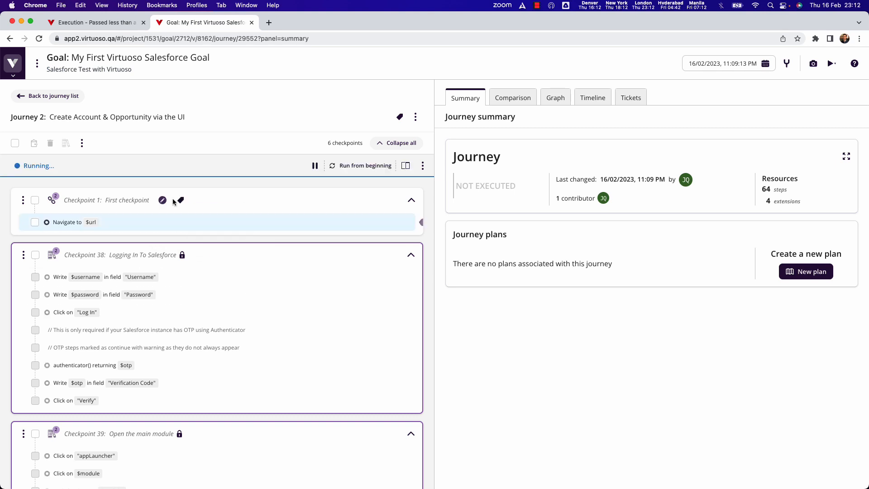
{"action": "mouse_move", "coordinate": [94, 286]}
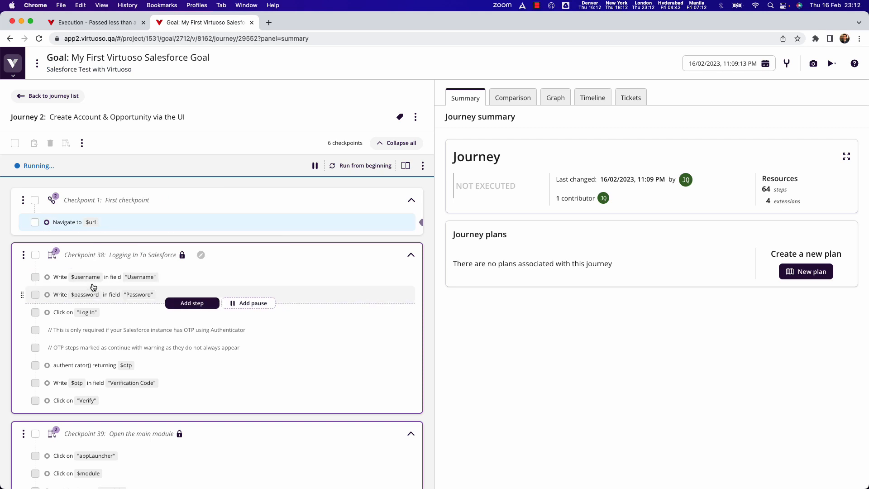
Show the live Preview panel, review Checkpoint 41 and resume the run after the failed step
{"action": "left_click", "coordinate": [405, 165]}
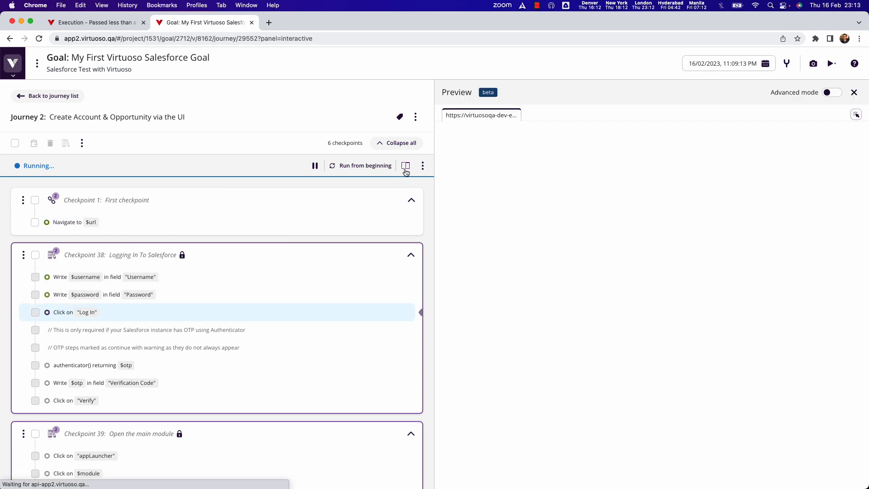
{"action": "left_click", "coordinate": [406, 166]}
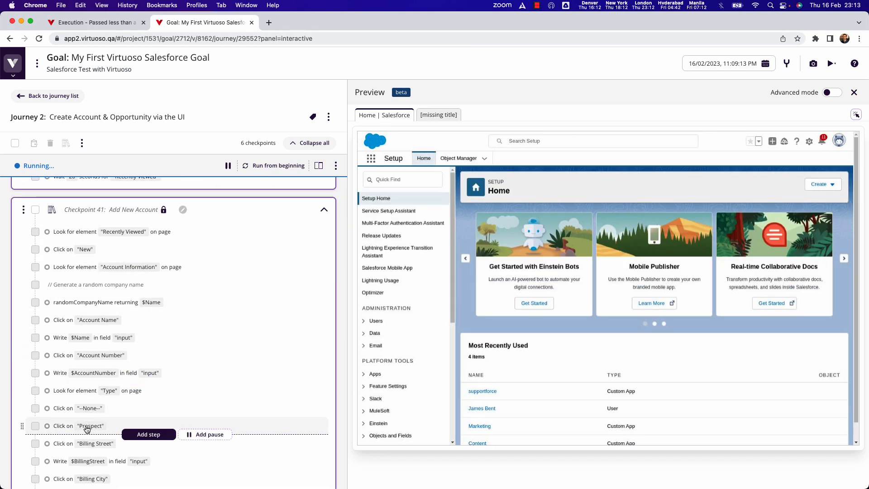
{"action": "left_click", "coordinate": [12, 62]}
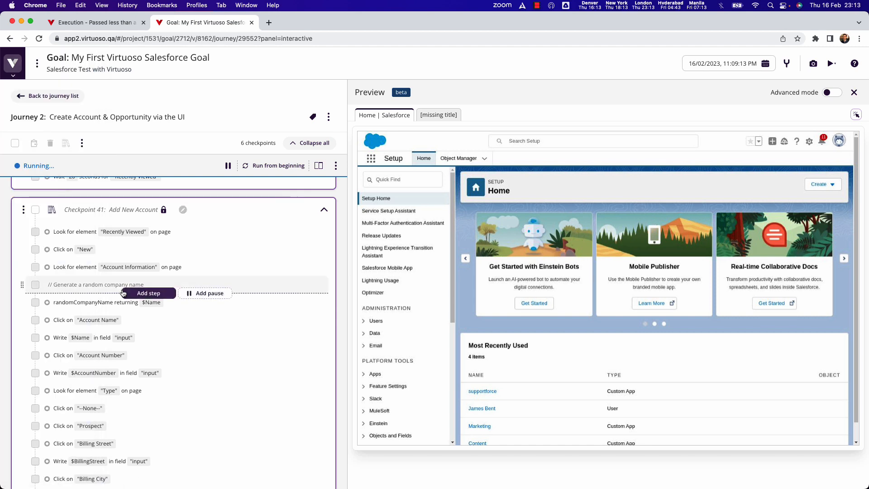
{"action": "scroll", "scroll_direction": "up", "scroll_amount": 3}
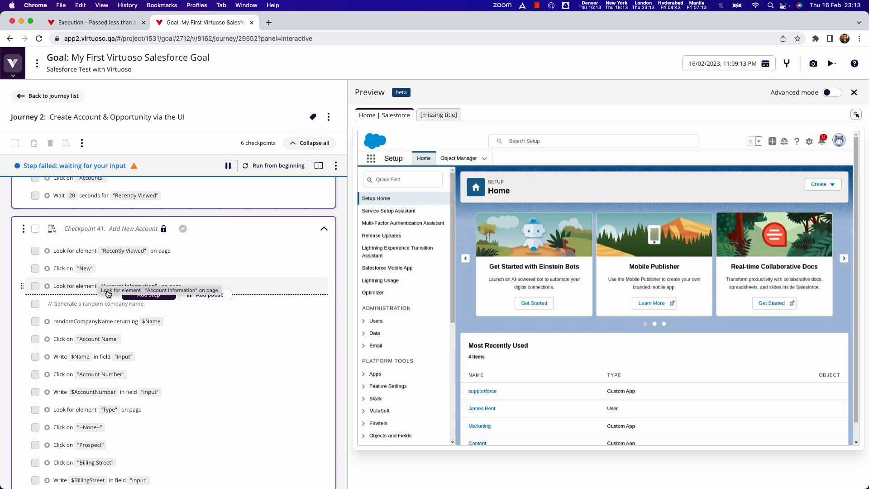
{"action": "left_click", "coordinate": [371, 158]}
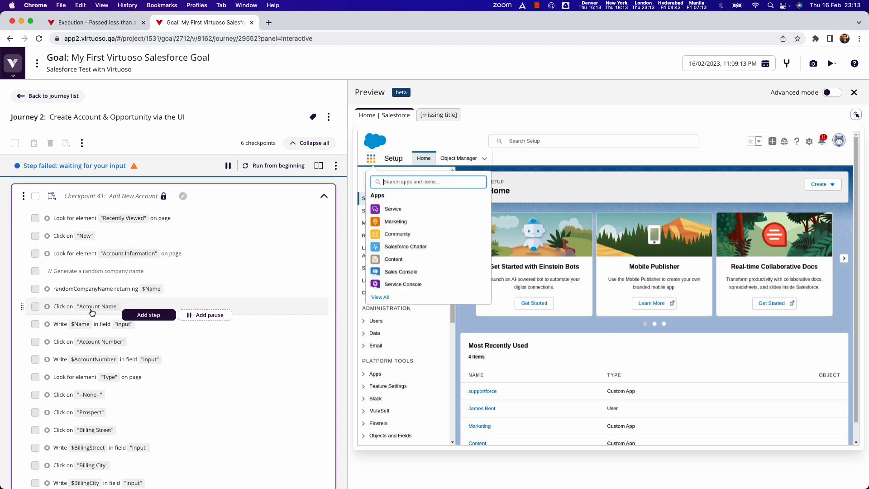
{"action": "left_click", "coordinate": [277, 165]}
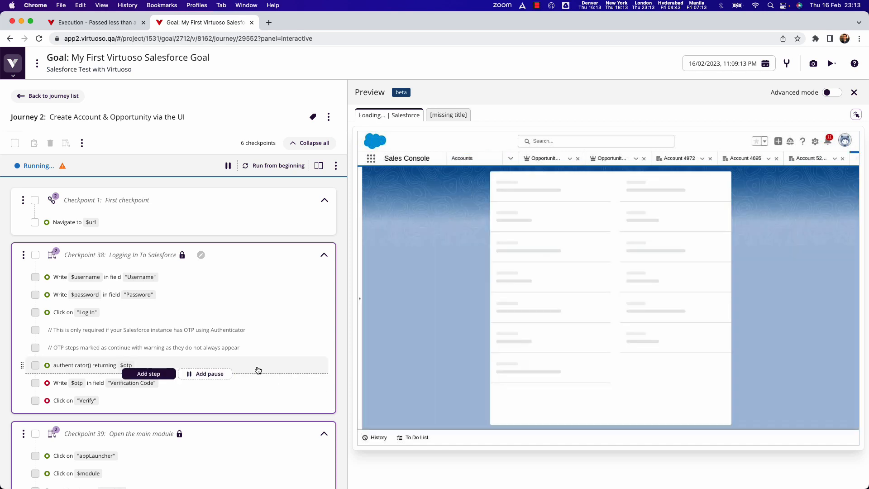
Fill the New Account form with account number 12345678, type Prospect and postcode SW1 1AA
{"action": "scroll", "scroll_direction": "down", "scroll_amount": 3}
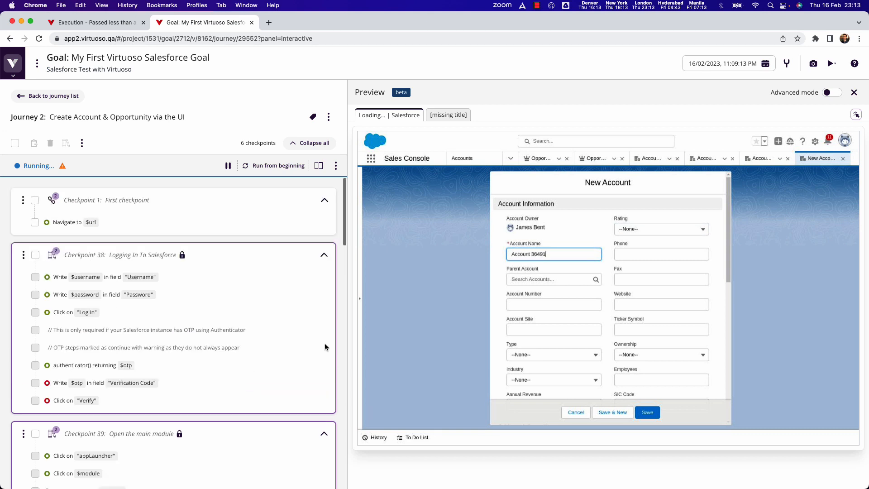
{"action": "type", "text": "12345678"}
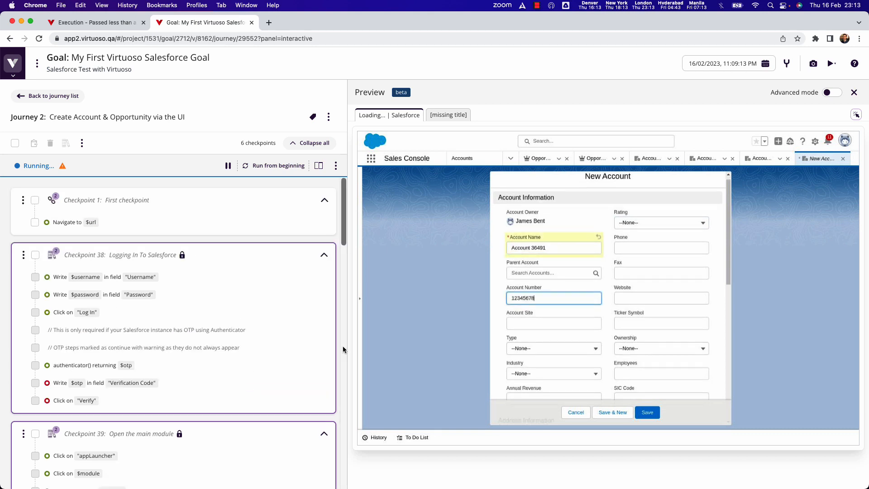
{"action": "left_click", "coordinate": [553, 355]}
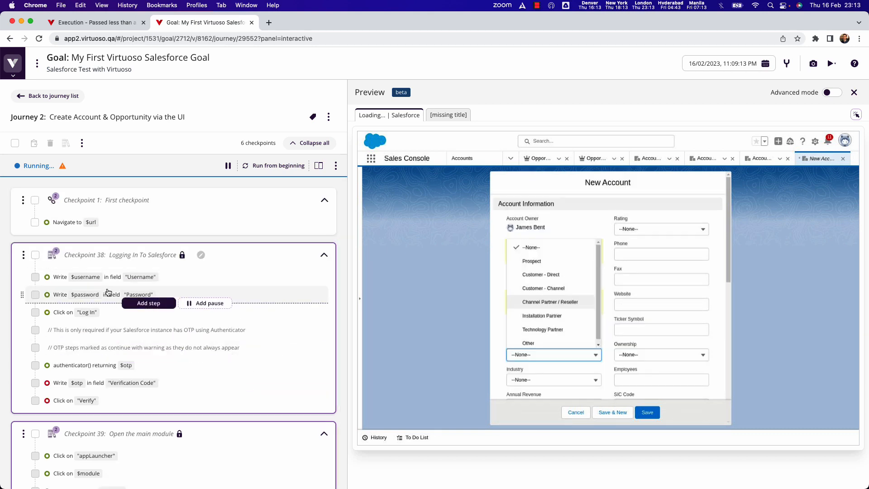
{"action": "left_click", "coordinate": [531, 261]}
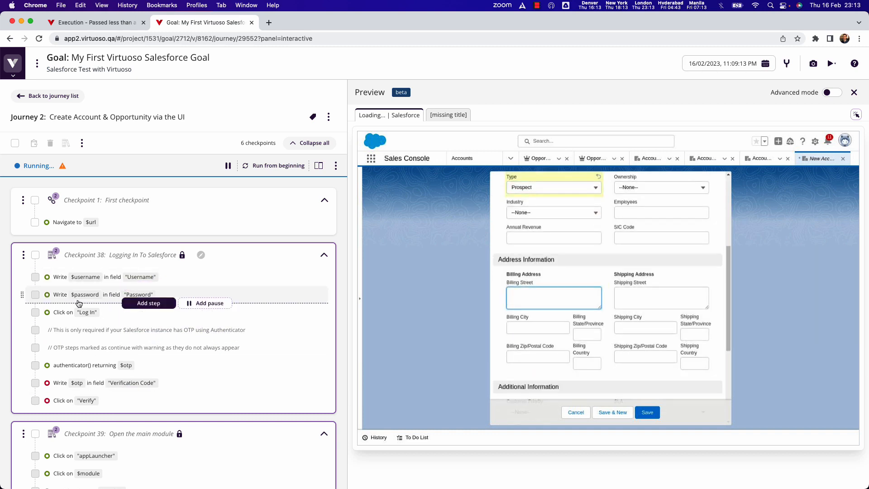
{"action": "scroll", "scroll_direction": "down", "scroll_amount": 3}
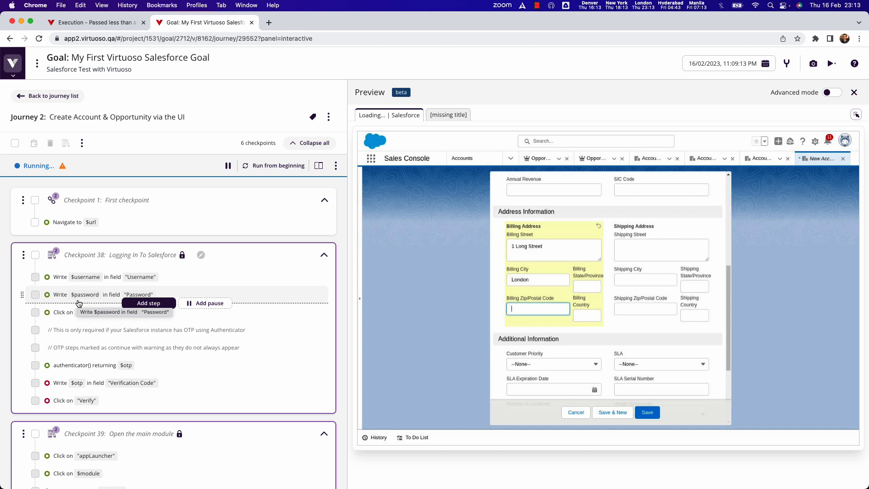
{"action": "type", "text": "SW1 1AA"}
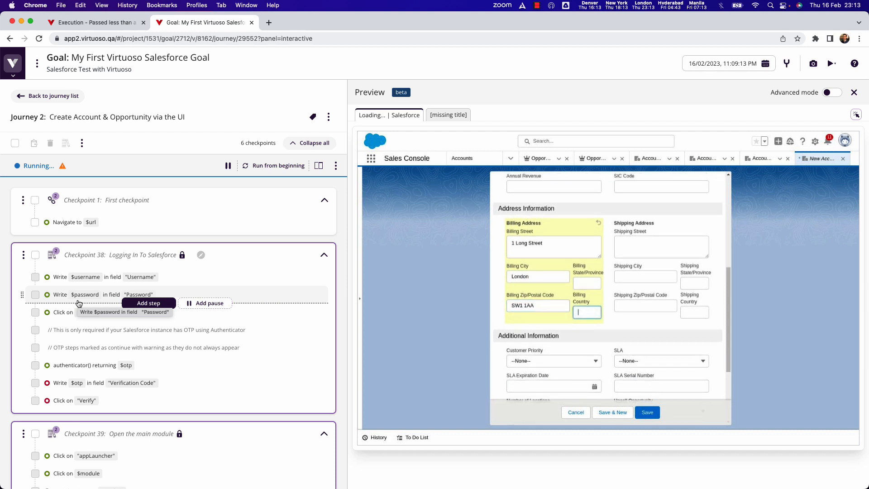
{"action": "scroll", "scroll_direction": "down", "scroll_amount": 3}
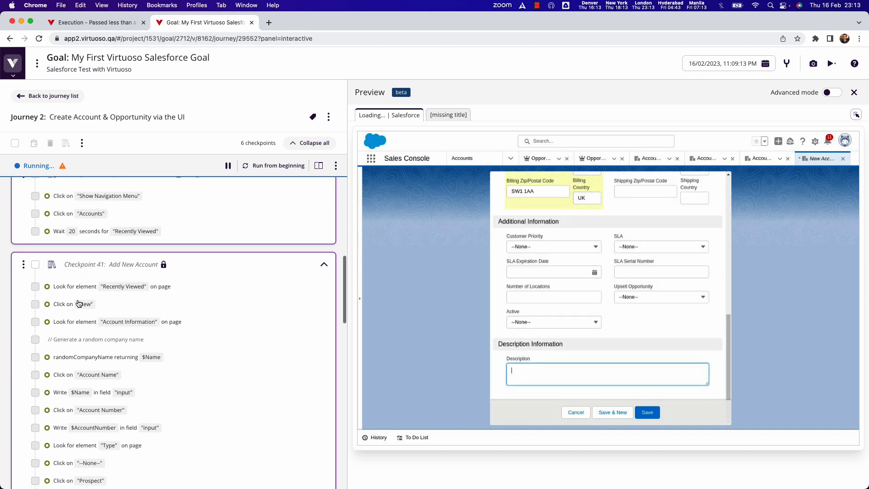